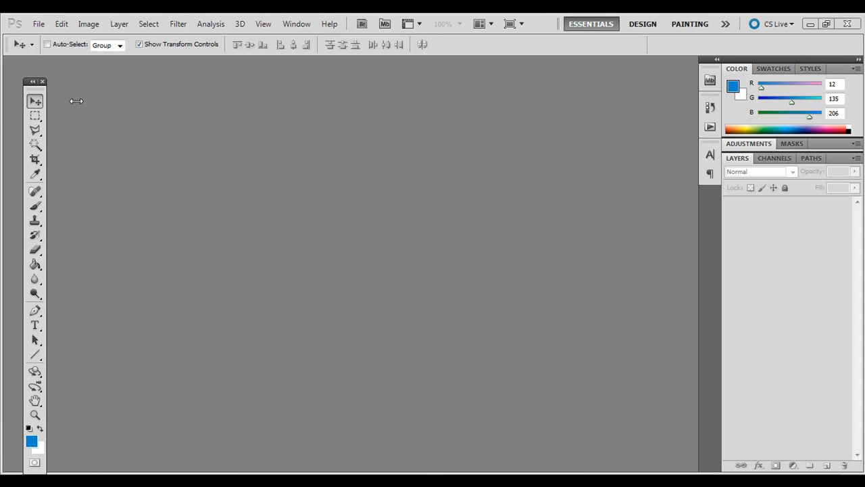
{"action": "mouse_move", "coordinate": [40, 94]}
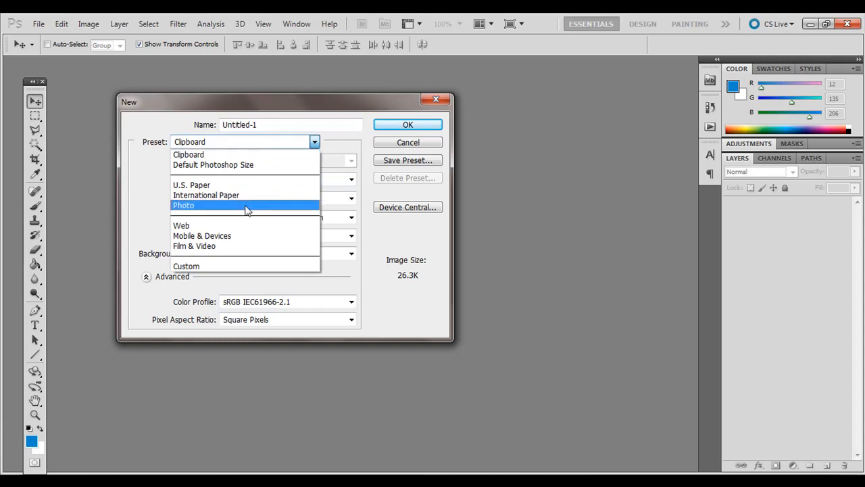
Create an Untitled-1 document from the Web preset: 1024 × 768, 72 ppi, white background
{"action": "left_click", "coordinate": [181, 225]}
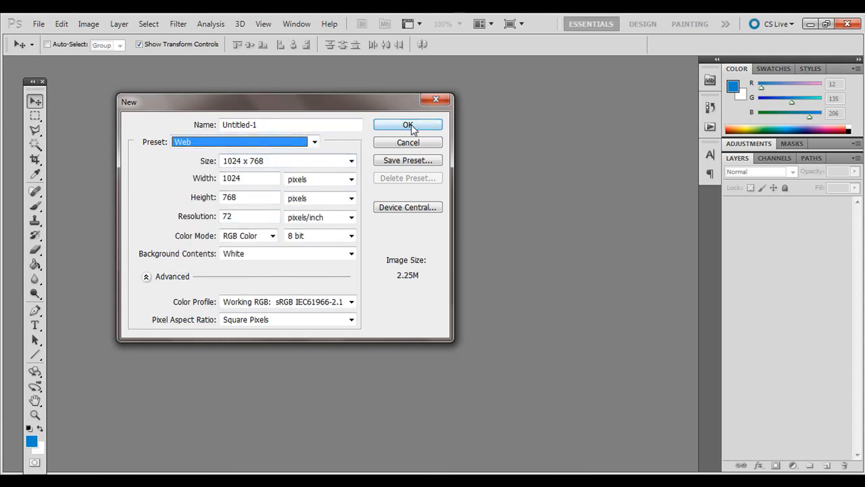
{"action": "left_click", "coordinate": [408, 124]}
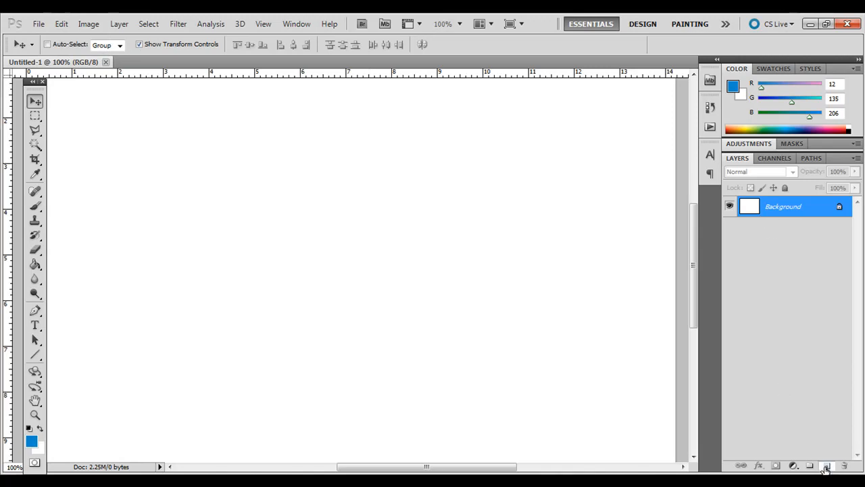
Add Layer 1 above the background and fill it with blue #0c87ce
{"action": "left_click", "coordinate": [827, 466]}
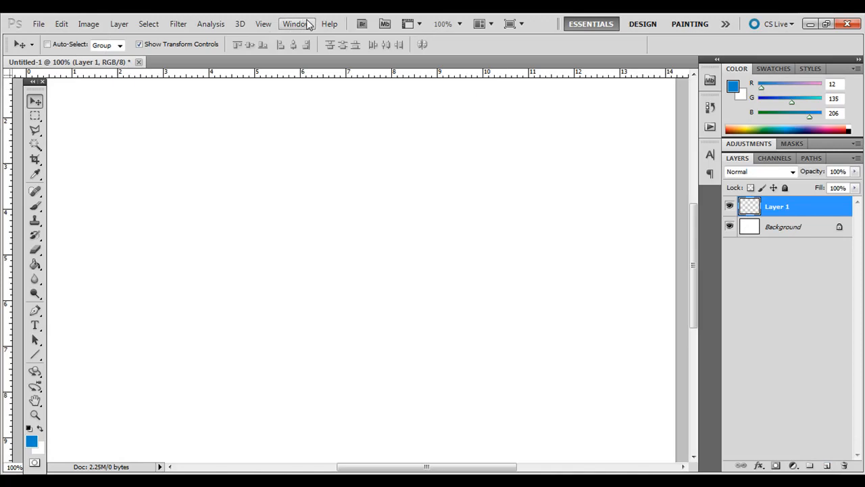
{"action": "left_click", "coordinate": [783, 227]}
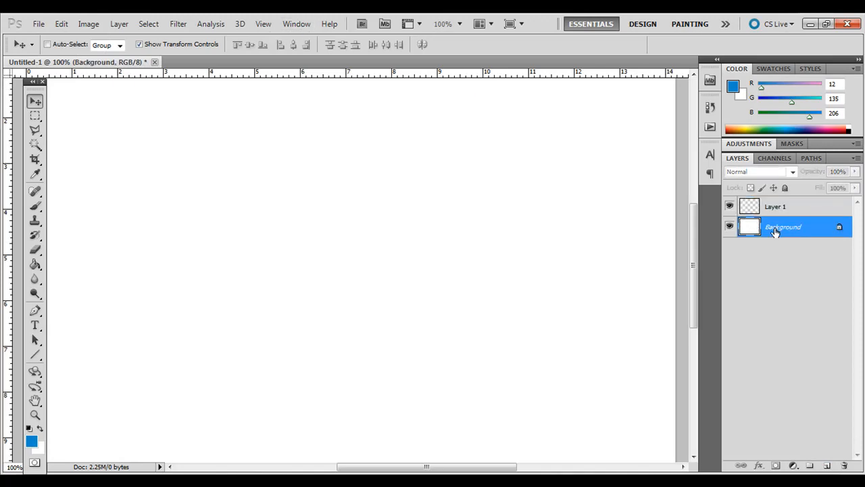
{"action": "left_click", "coordinate": [776, 206]}
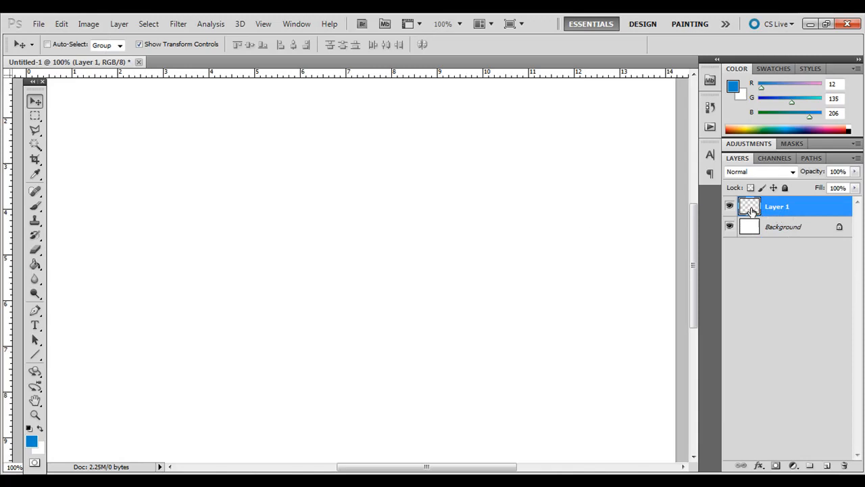
{"action": "mouse_move", "coordinate": [749, 207]}
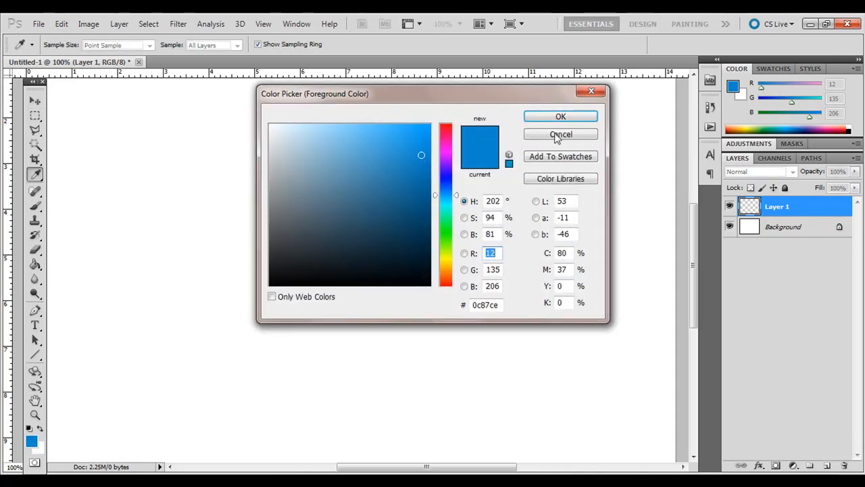
{"action": "left_click", "coordinate": [561, 134]}
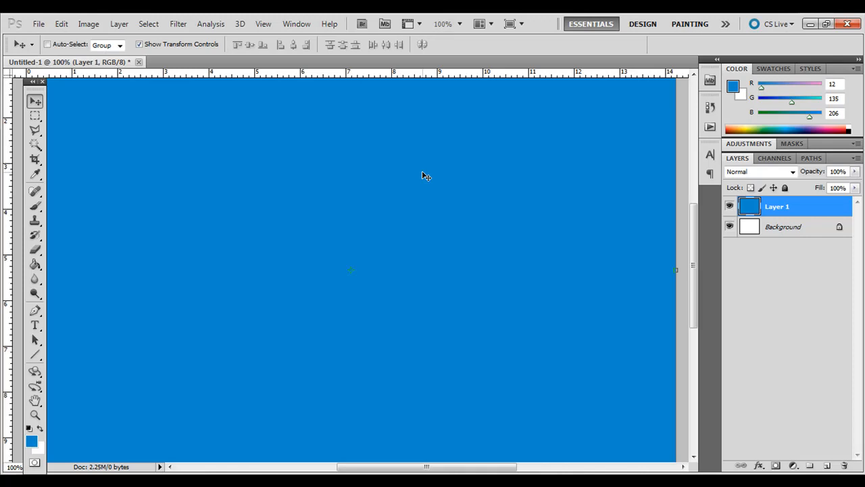
{"action": "mouse_move", "coordinate": [337, 188]}
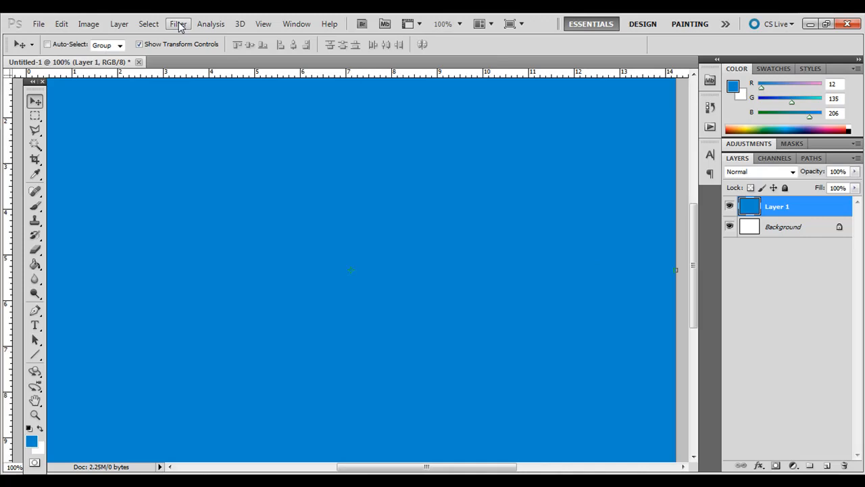
Apply Add Noise to Layer 1 at 10% amount, Uniform and Monochromatic
{"action": "left_click", "coordinate": [177, 24]}
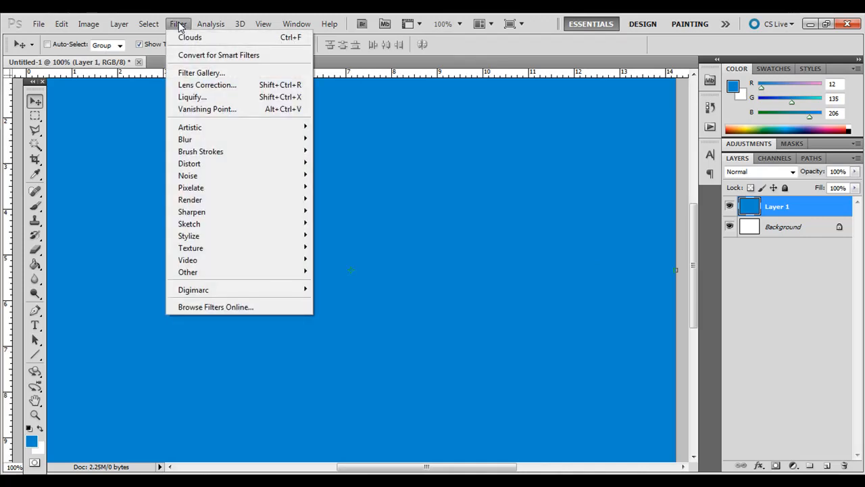
{"action": "mouse_move", "coordinate": [188, 175]}
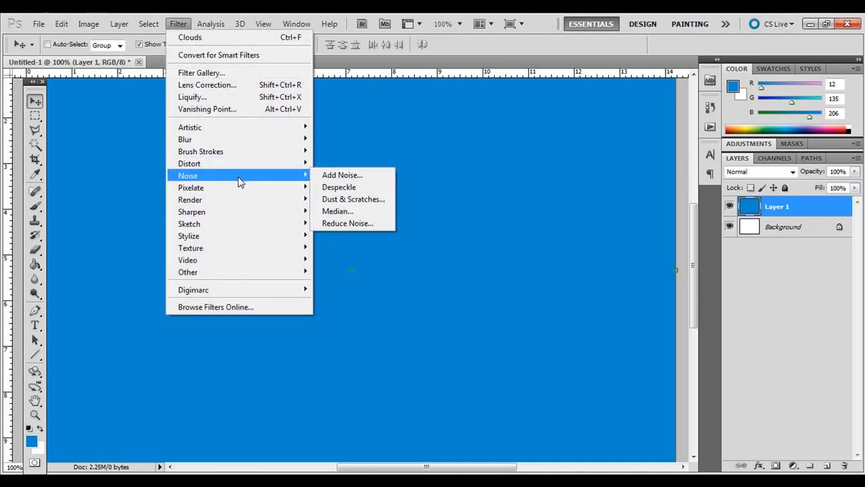
{"action": "mouse_move", "coordinate": [190, 199]}
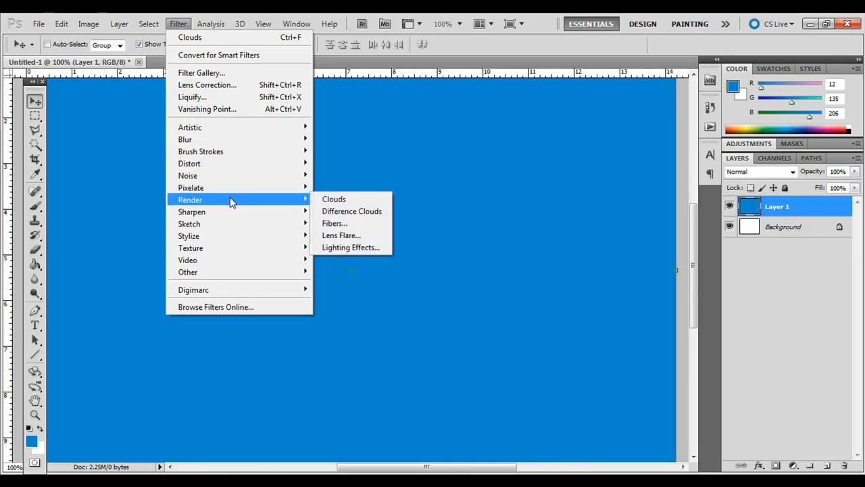
{"action": "mouse_move", "coordinate": [188, 175]}
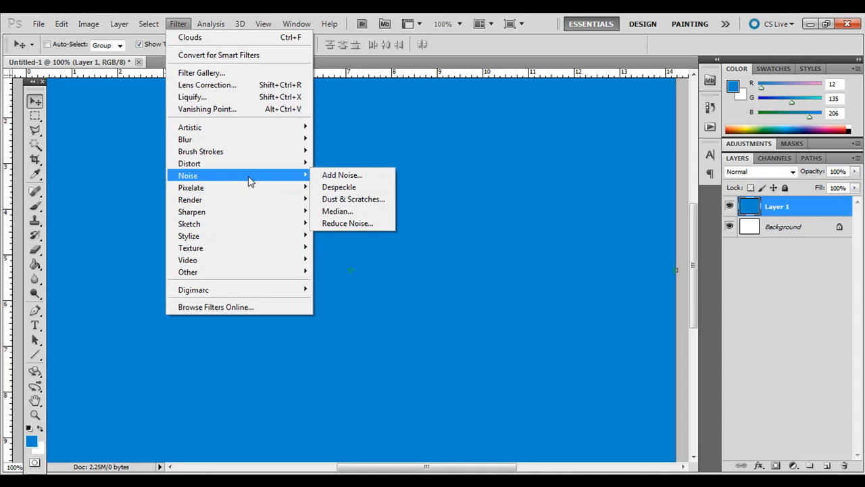
{"action": "mouse_move", "coordinate": [351, 176]}
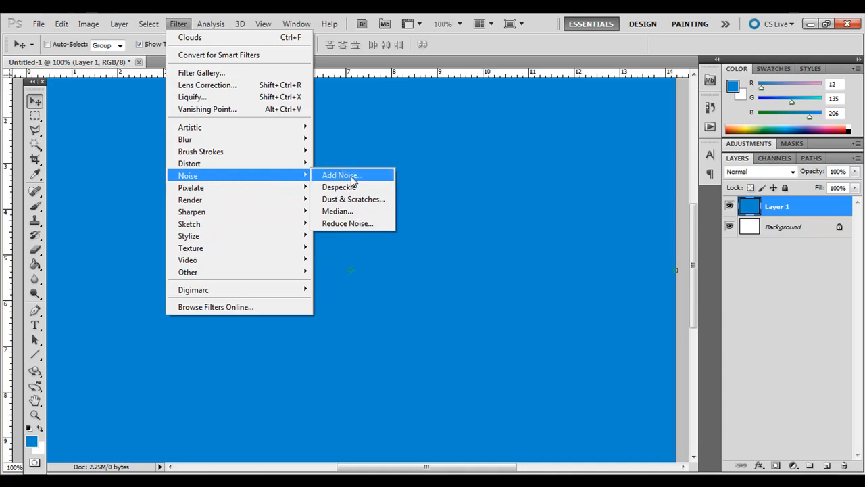
{"action": "left_click", "coordinate": [341, 175]}
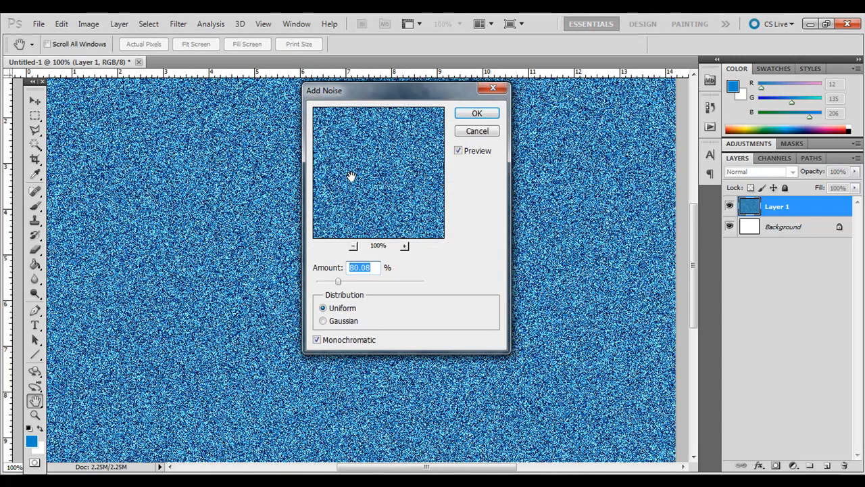
{"action": "left_click_drag", "start_coordinate": [338, 281], "coordinate": [331, 281]}
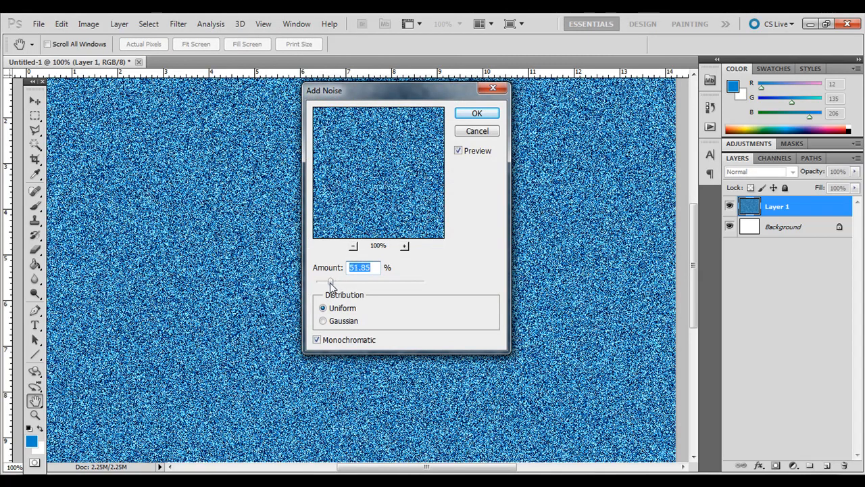
{"action": "left_click_drag", "start_coordinate": [331, 282], "coordinate": [413, 282]}
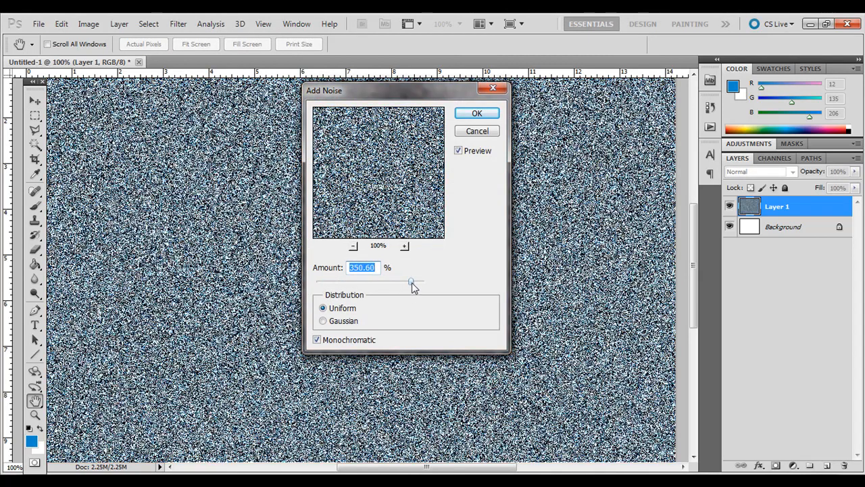
{"action": "left_click_drag", "start_coordinate": [412, 282], "coordinate": [319, 282]}
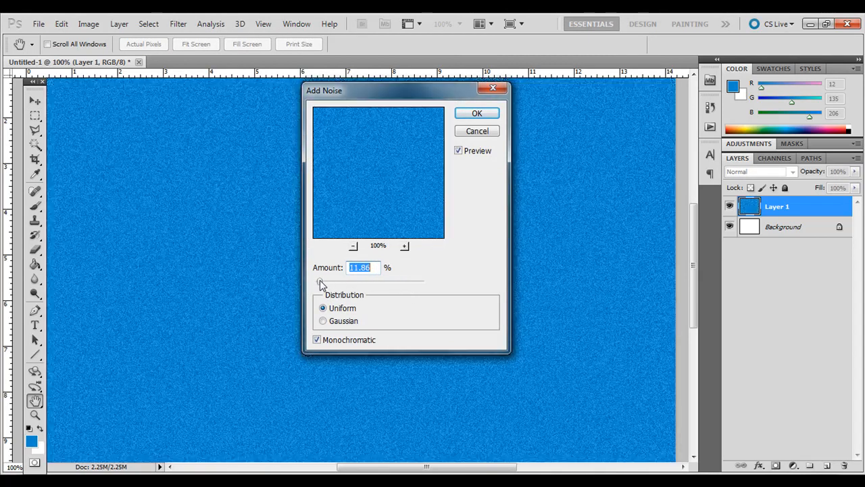
{"action": "left_click_drag", "start_coordinate": [319, 281], "coordinate": [323, 281]}
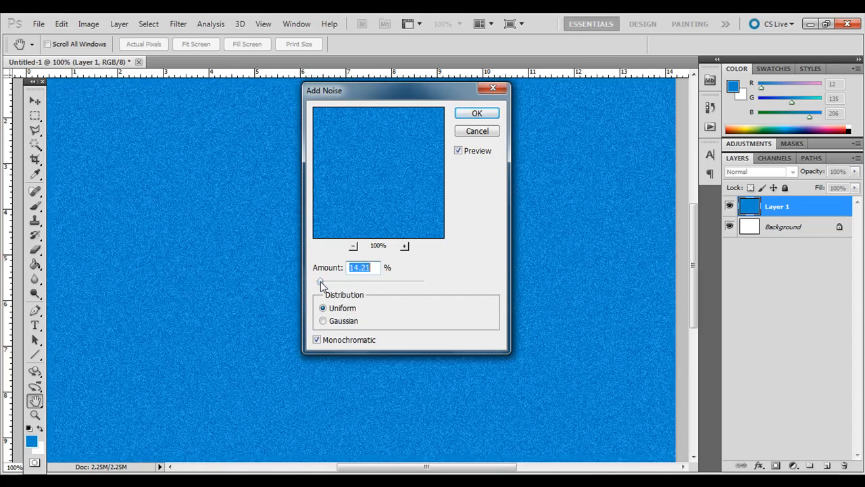
{"action": "left_click_drag", "start_coordinate": [323, 281], "coordinate": [318, 282]}
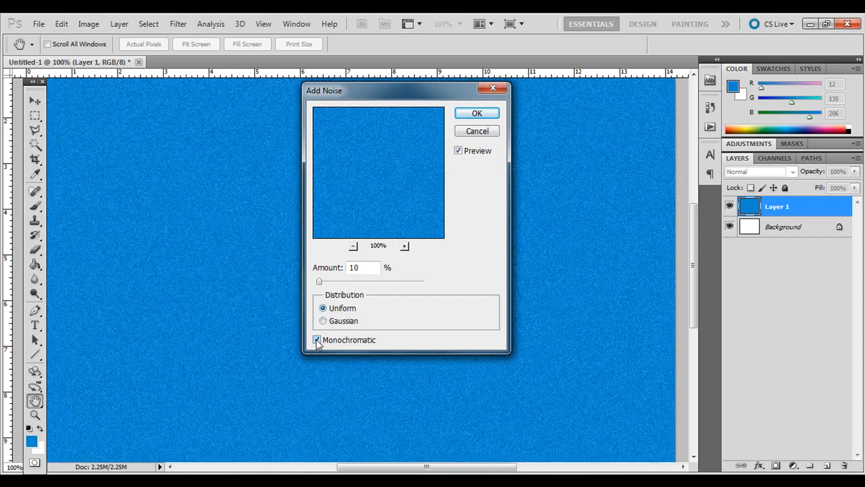
{"action": "left_click", "coordinate": [317, 339]}
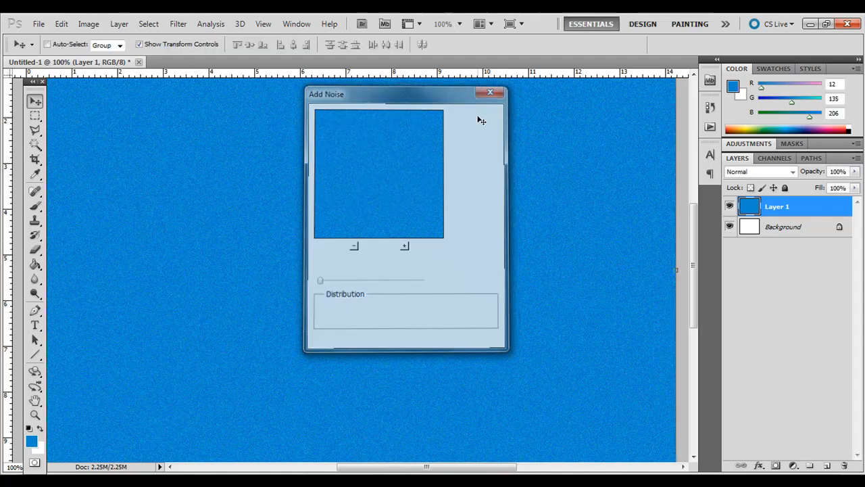
{"action": "left_click", "coordinate": [490, 92]}
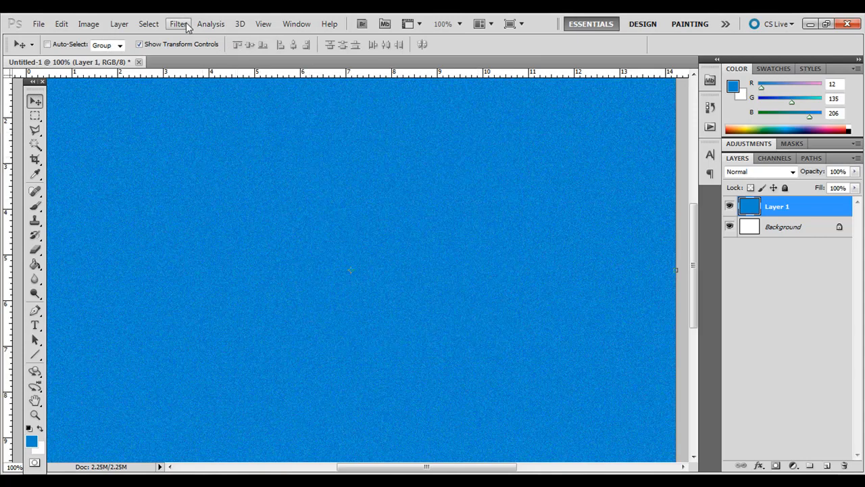
Try Pixelate > Color Halftone on Layer 1, keeping the noisy blue look
{"action": "left_click", "coordinate": [179, 23]}
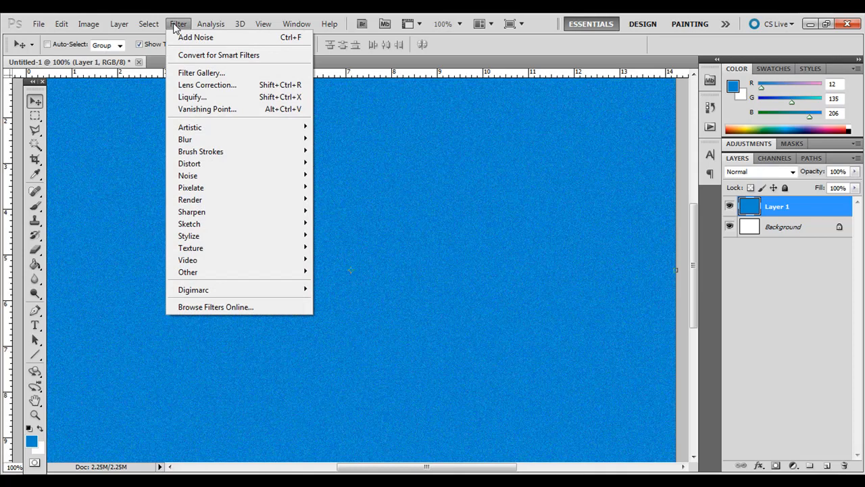
{"action": "mouse_move", "coordinate": [237, 200]}
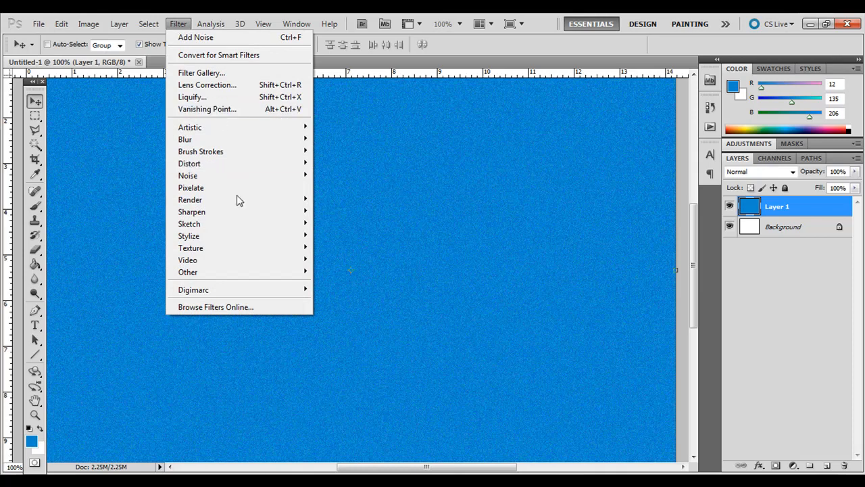
{"action": "mouse_move", "coordinate": [191, 187]}
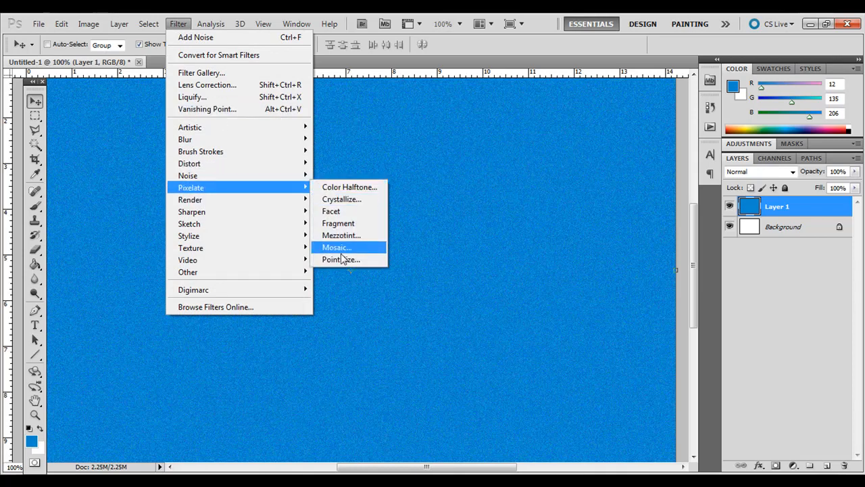
{"action": "mouse_move", "coordinate": [338, 223]}
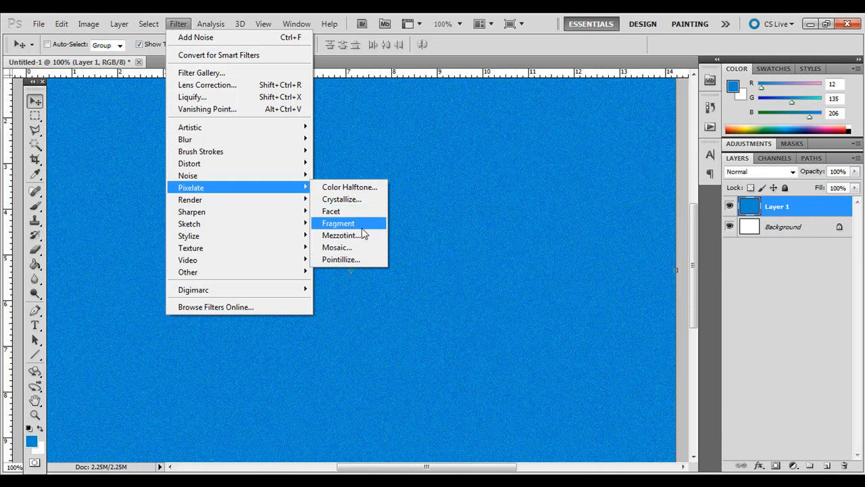
{"action": "mouse_move", "coordinate": [336, 247]}
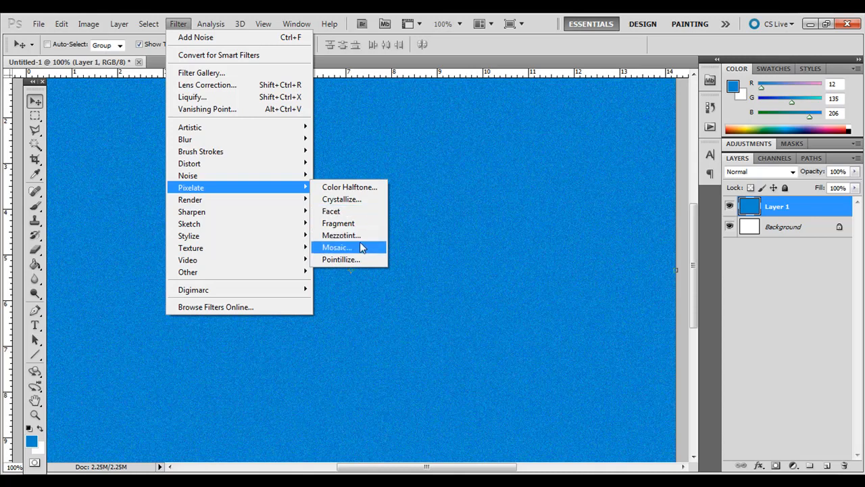
{"action": "mouse_move", "coordinate": [350, 188]}
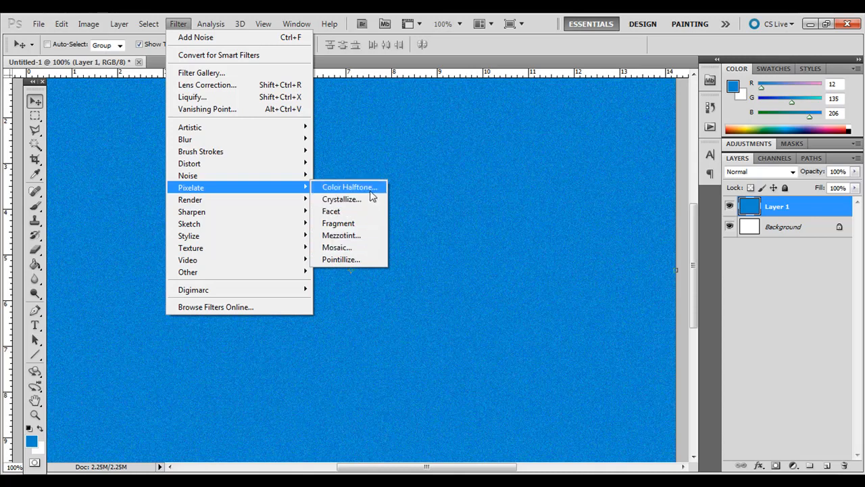
{"action": "left_click", "coordinate": [349, 187]}
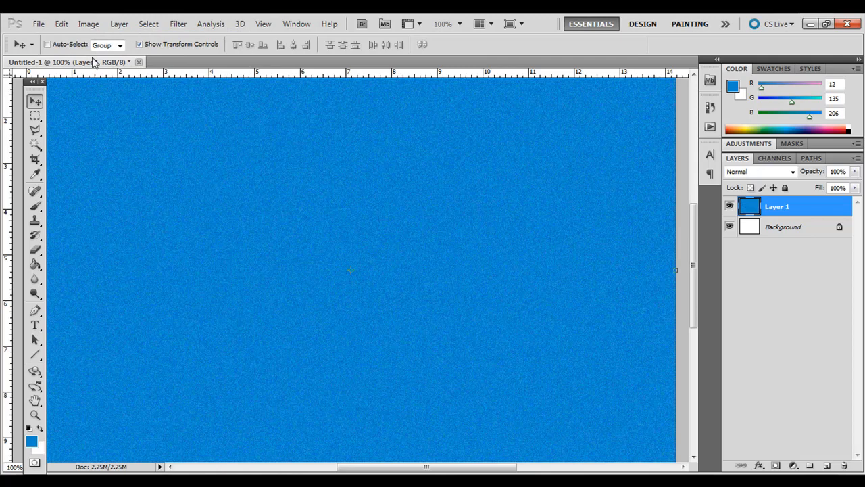
Apply Pointillize with a much larger cell size, then test the layer Fill slider
{"action": "left_click", "coordinate": [177, 24]}
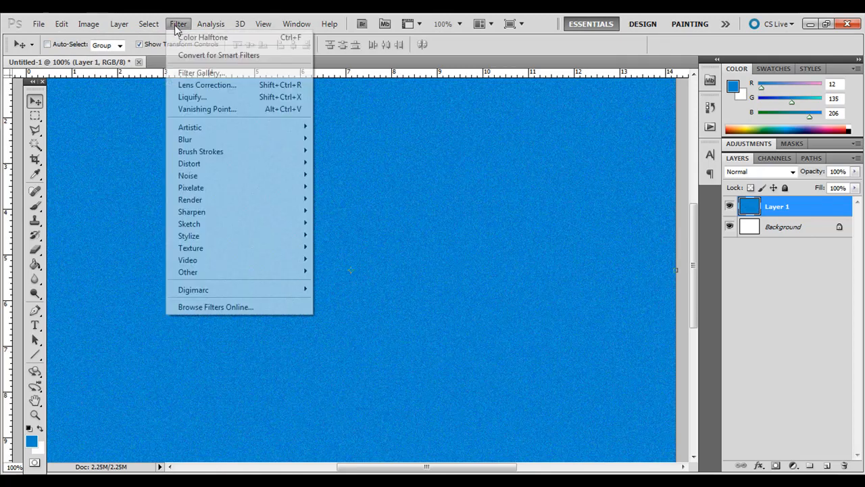
{"action": "mouse_move", "coordinate": [190, 162]}
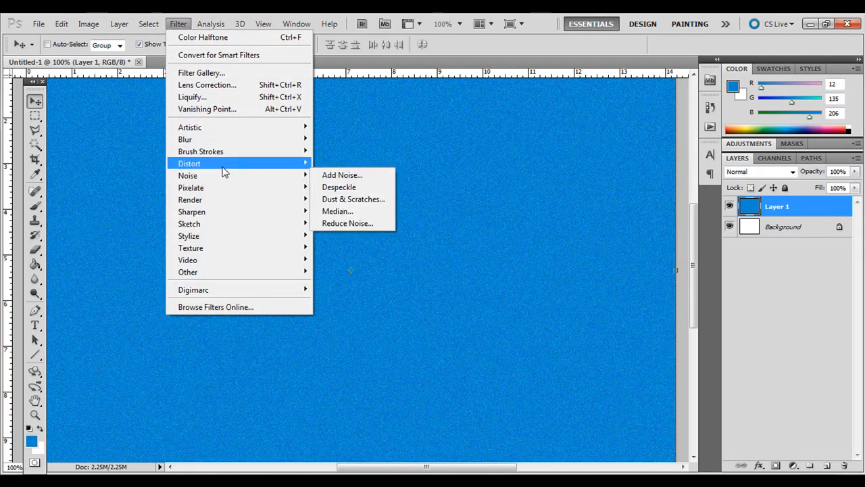
{"action": "mouse_move", "coordinate": [189, 163]}
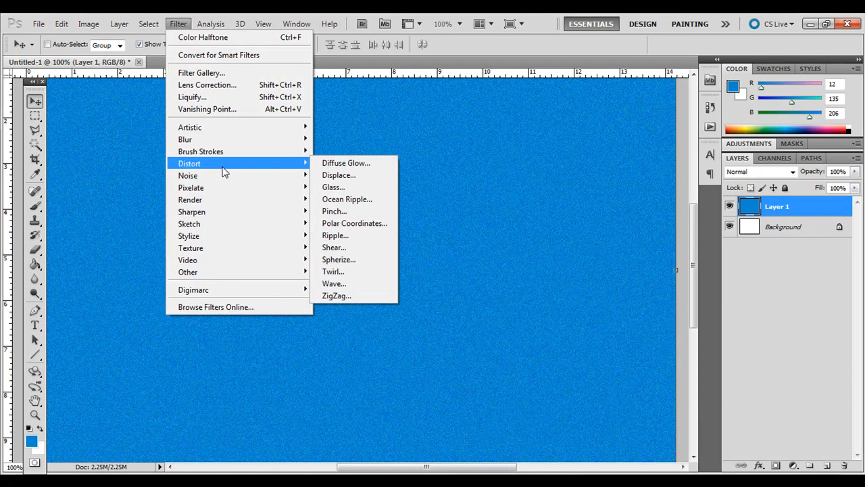
{"action": "mouse_move", "coordinate": [191, 187]}
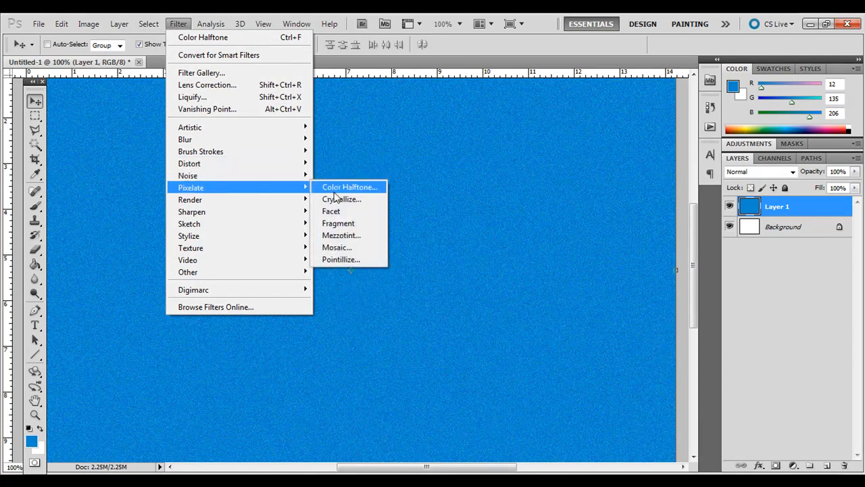
{"action": "mouse_move", "coordinate": [341, 199]}
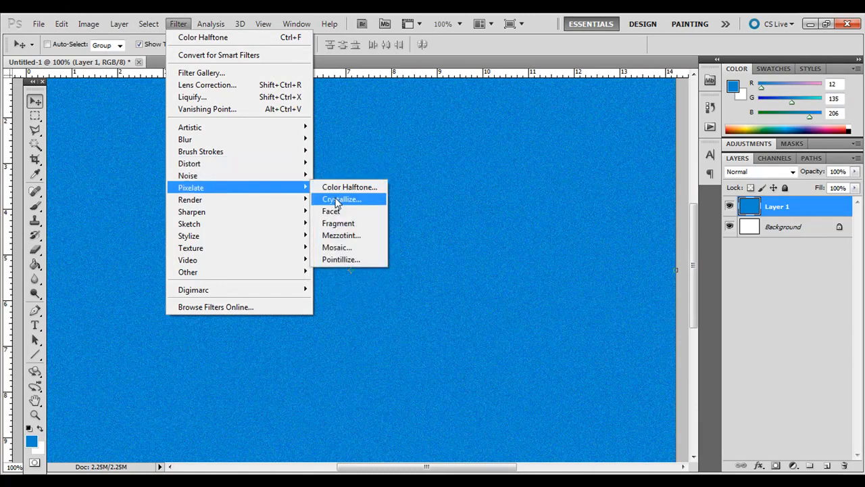
{"action": "left_click", "coordinate": [340, 259]}
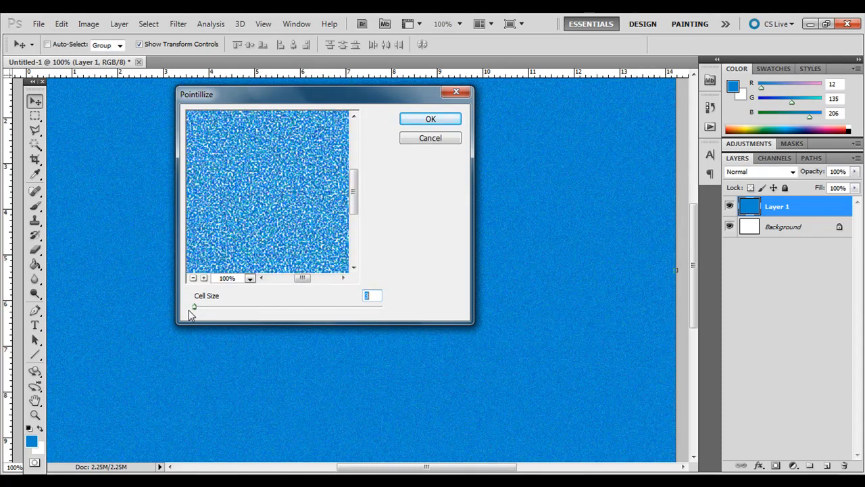
{"action": "left_click_drag", "start_coordinate": [194, 307], "coordinate": [255, 306]}
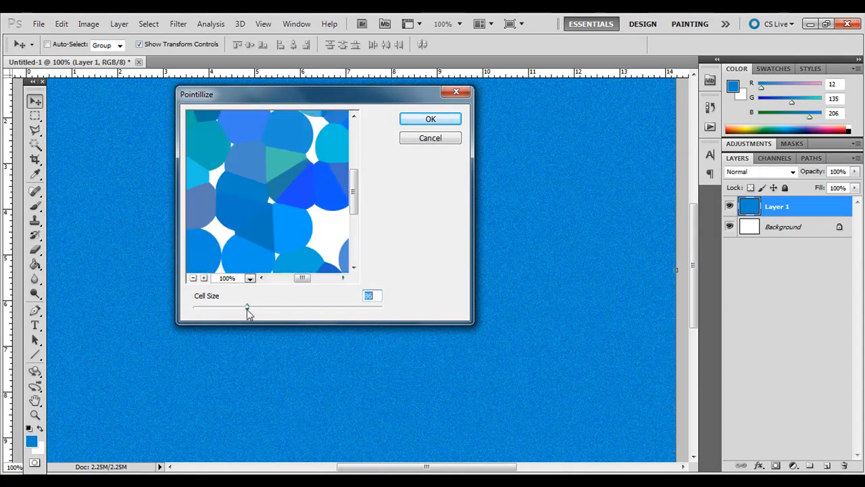
{"action": "left_click", "coordinate": [430, 118]}
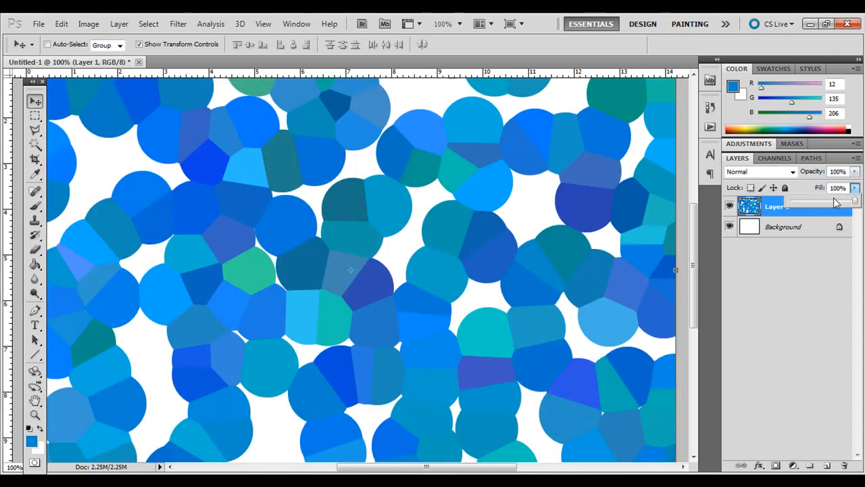
{"action": "left_click_drag", "start_coordinate": [838, 200], "coordinate": [818, 200]}
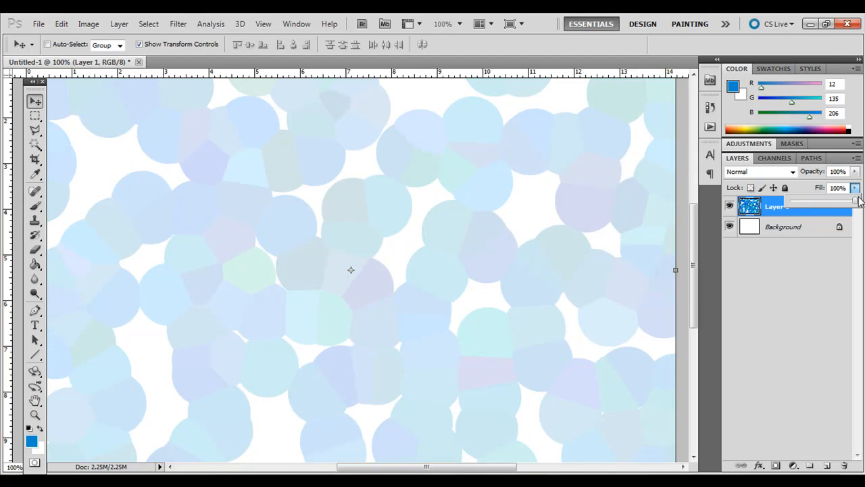
{"action": "left_click", "coordinate": [61, 23]}
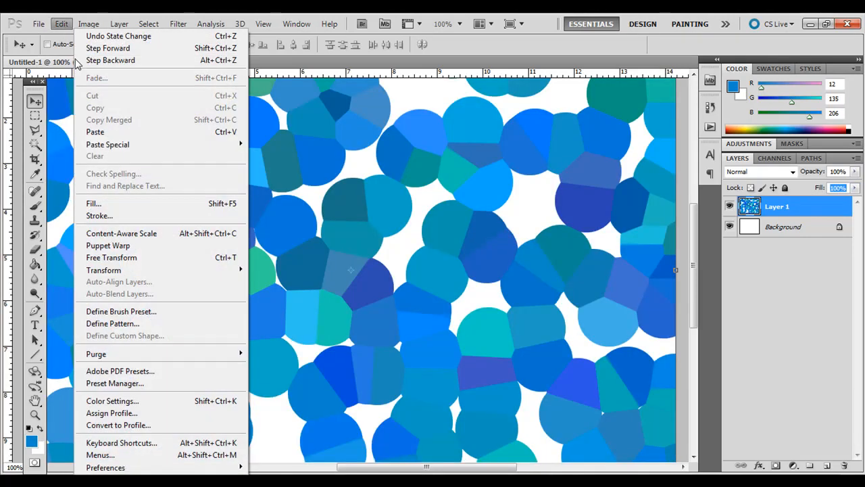
{"action": "mouse_move", "coordinate": [111, 60]}
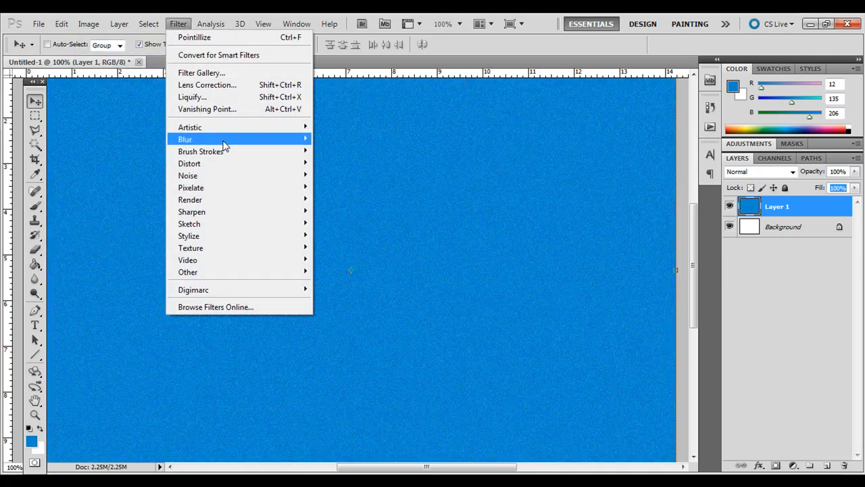
{"action": "mouse_move", "coordinate": [190, 200]}
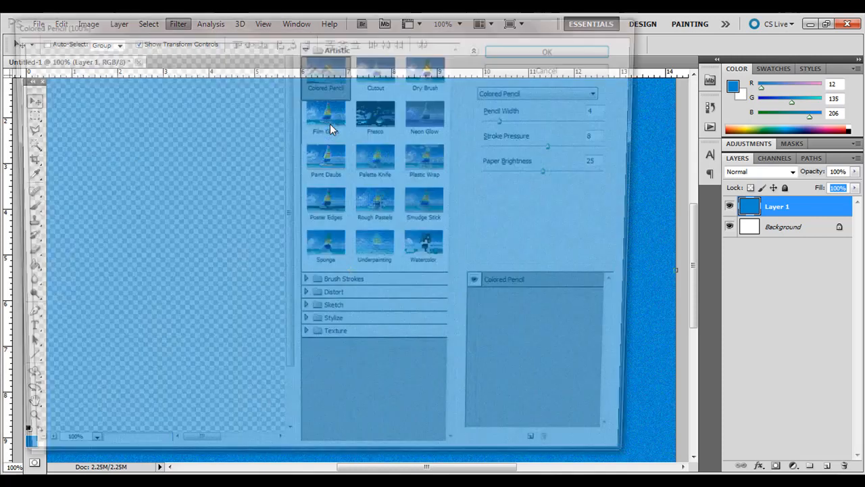
Preview Cutout, Palette Knife, Rough Pastels, Paint Daubs, Film Grain, Watercolor, Accented Edges, Angled Strokes
{"action": "left_click", "coordinate": [378, 73]}
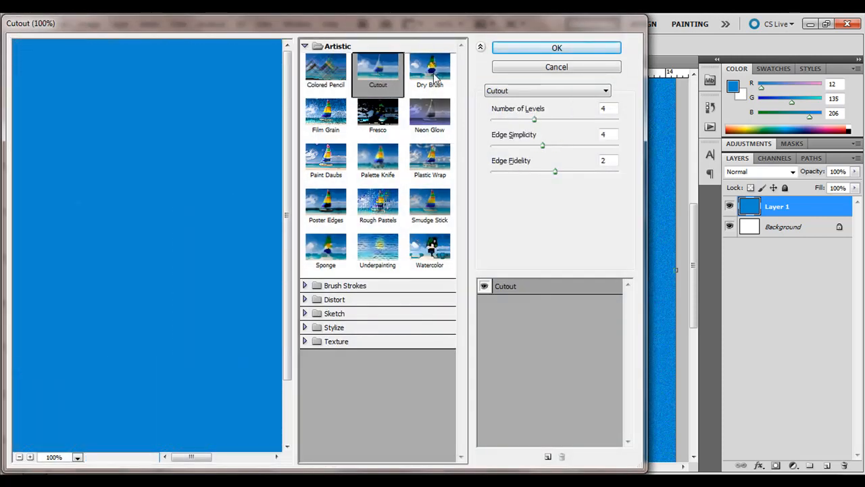
{"action": "left_click", "coordinate": [378, 159]}
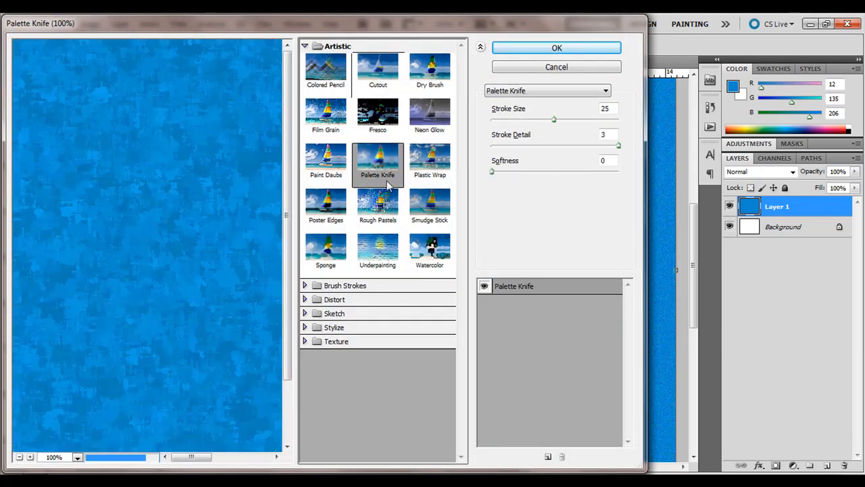
{"action": "left_click", "coordinate": [378, 206]}
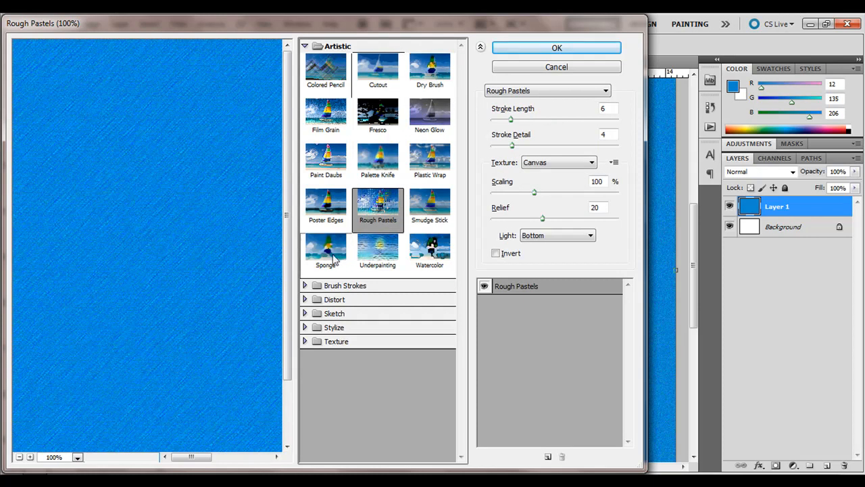
{"action": "left_click", "coordinate": [326, 160]}
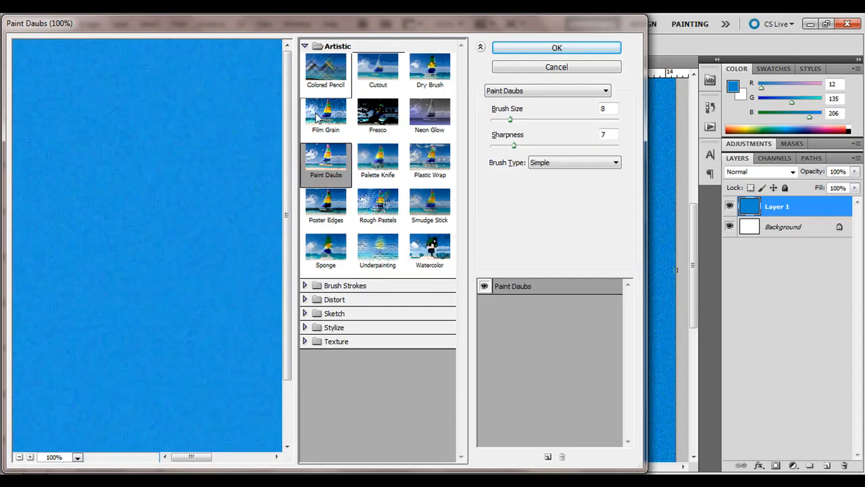
{"action": "left_click", "coordinate": [325, 115]}
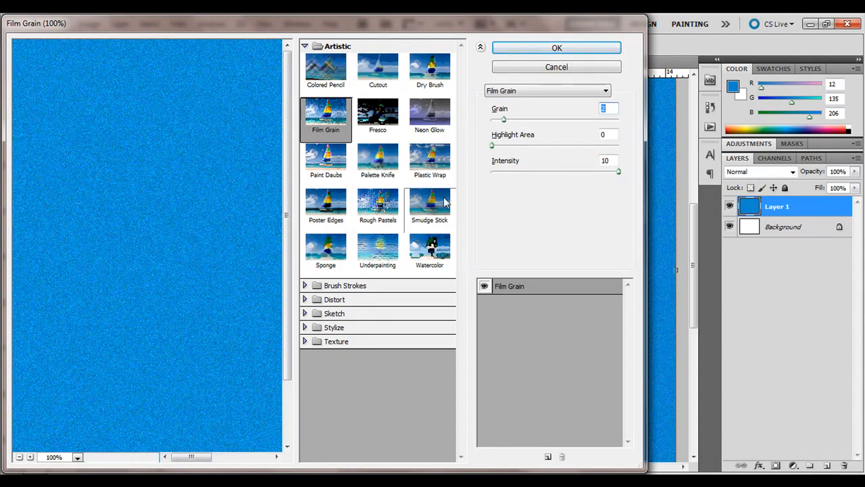
{"action": "left_click", "coordinate": [429, 250]}
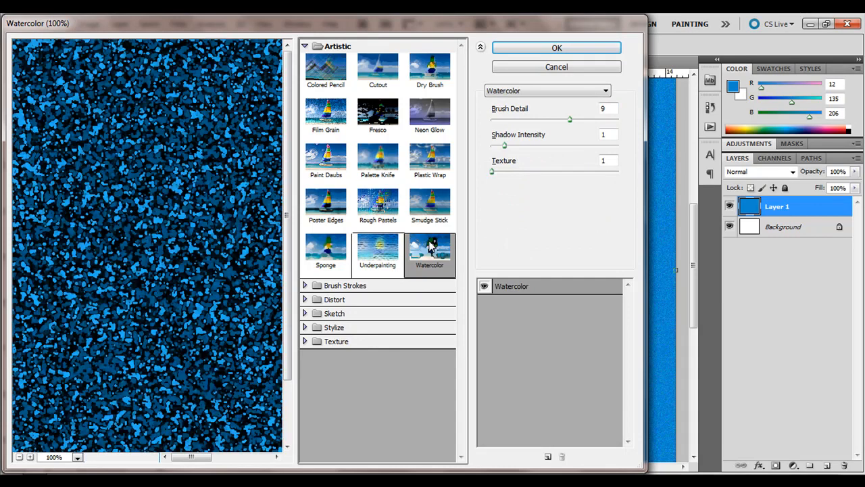
{"action": "left_click", "coordinate": [326, 311]}
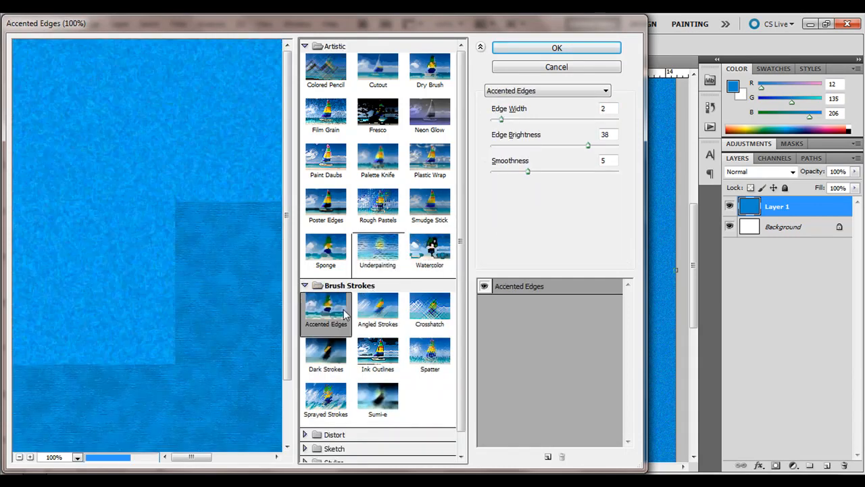
{"action": "left_click", "coordinate": [378, 307]}
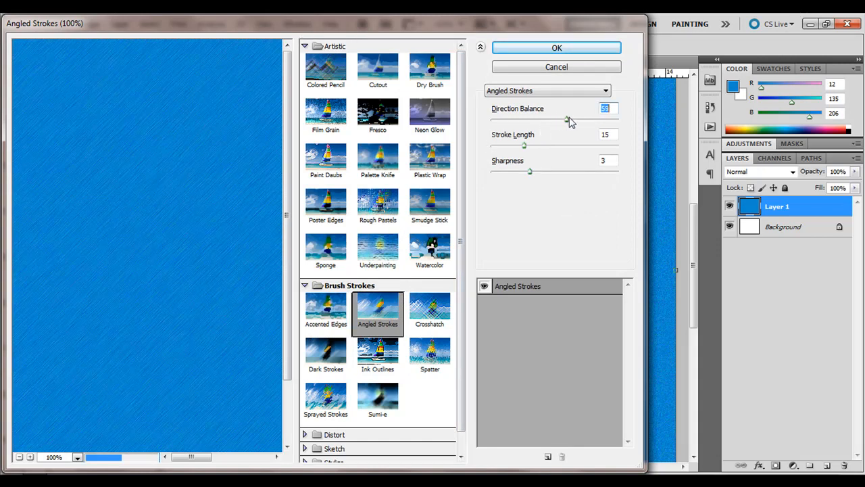
Set Angled Strokes direction balance to 22, then preview Sprayed Strokes
{"action": "left_click_drag", "start_coordinate": [567, 120], "coordinate": [576, 120]}
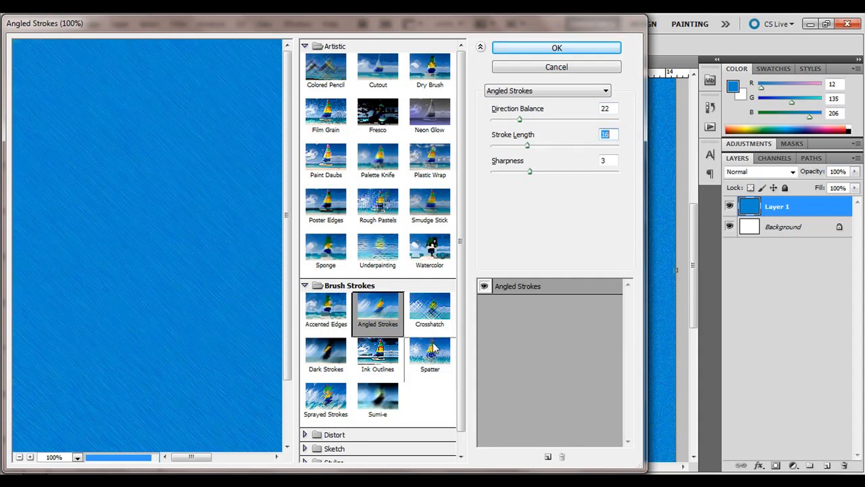
{"action": "left_click", "coordinate": [325, 399]}
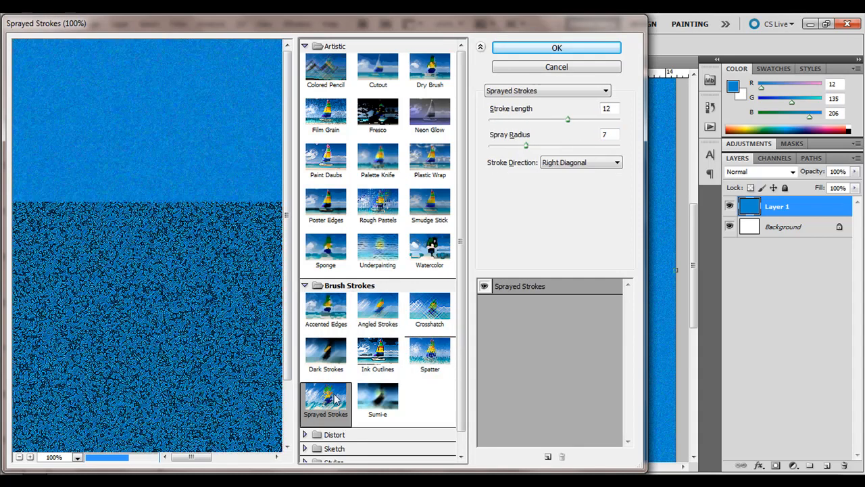
{"action": "left_click", "coordinate": [325, 399]}
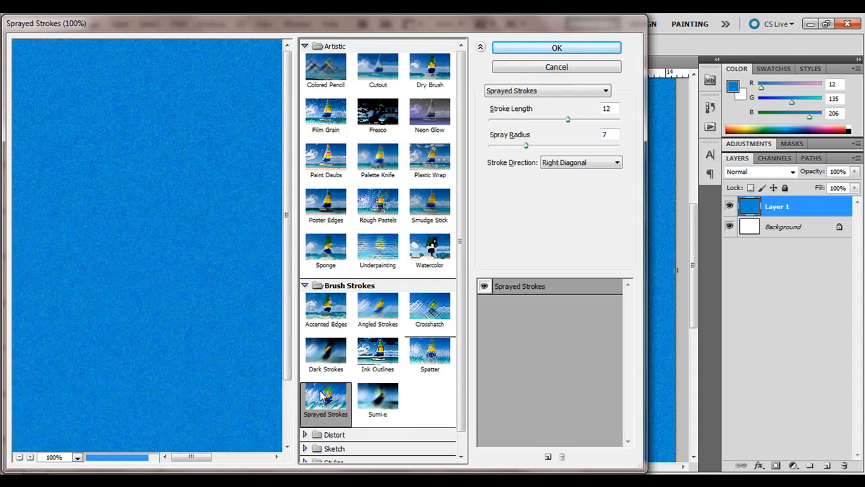
{"action": "scroll", "scroll_direction": "down", "scroll_amount": 3}
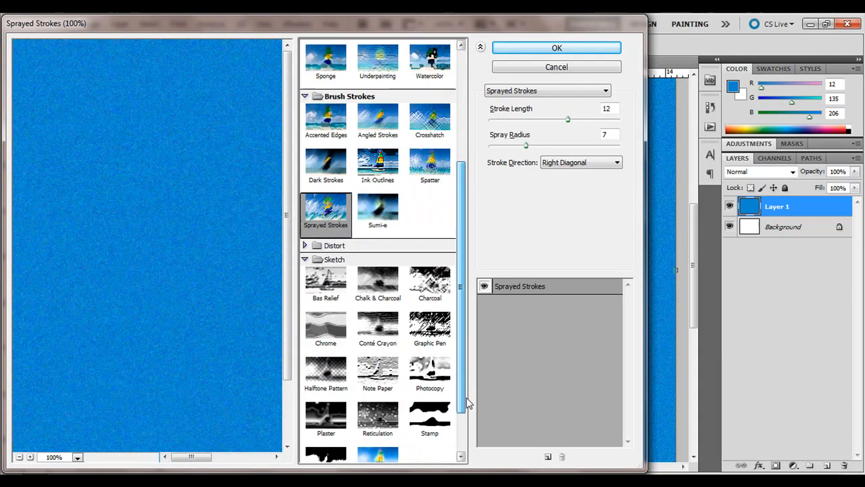
{"action": "scroll", "scroll_direction": "down", "scroll_amount": 3}
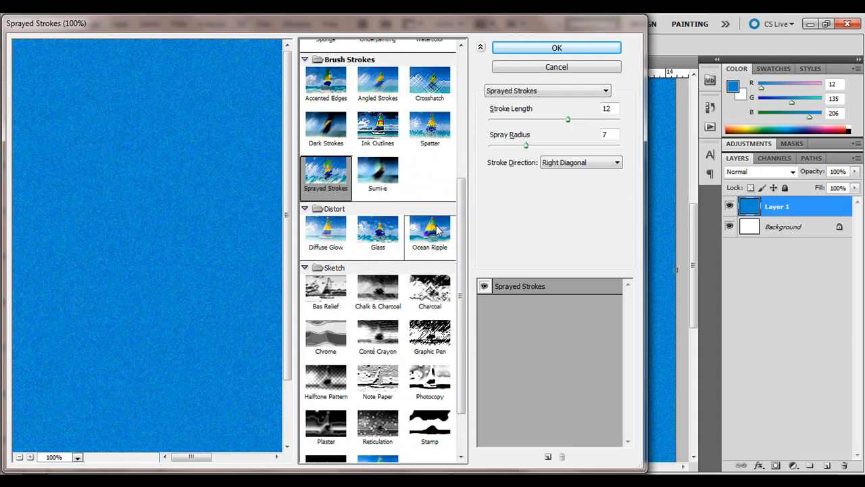
{"action": "scroll", "scroll_direction": "down", "scroll_amount": 3}
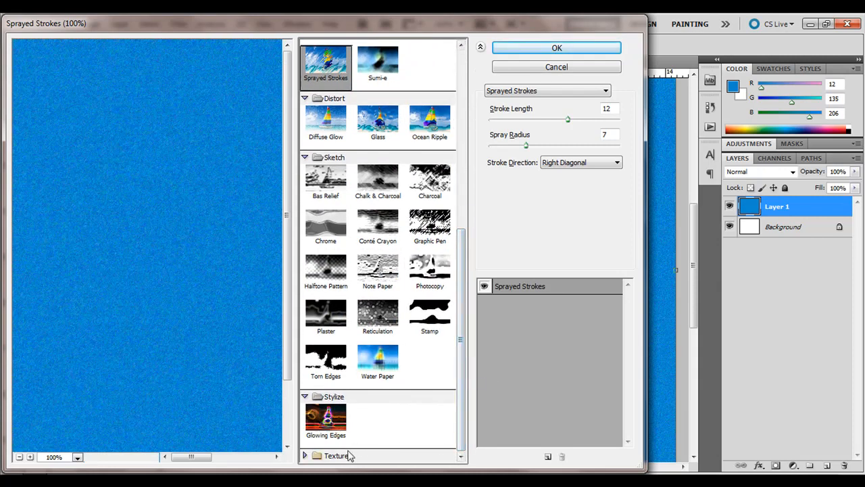
Preview Patchwork, Grain and Texturizer (Burlap, Sandstone, relief 5), then cancel the gallery
{"action": "left_click", "coordinate": [326, 432]}
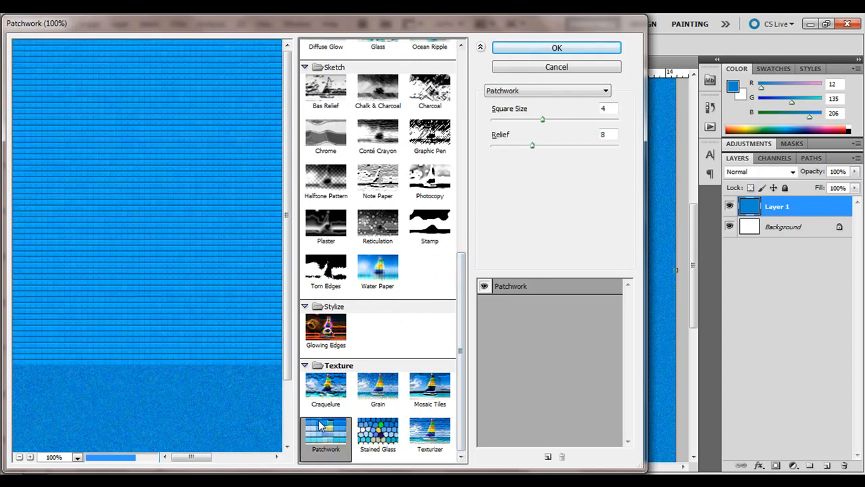
{"action": "left_click", "coordinate": [377, 389]}
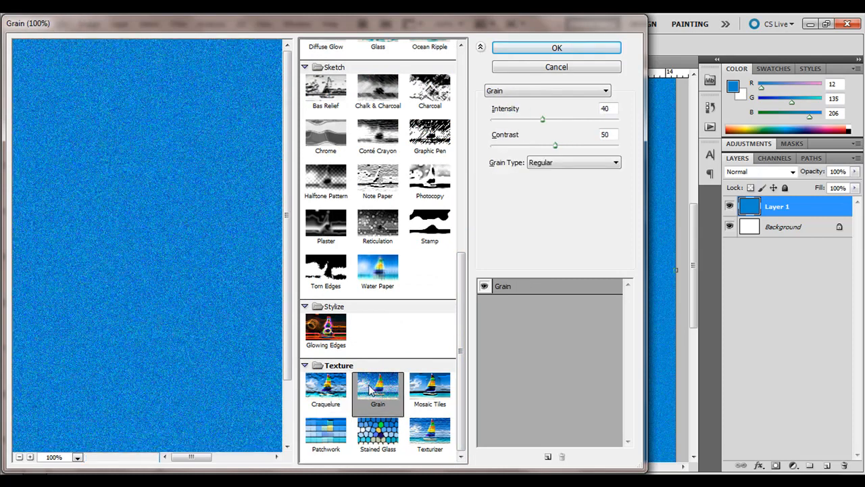
{"action": "left_click", "coordinate": [430, 392]}
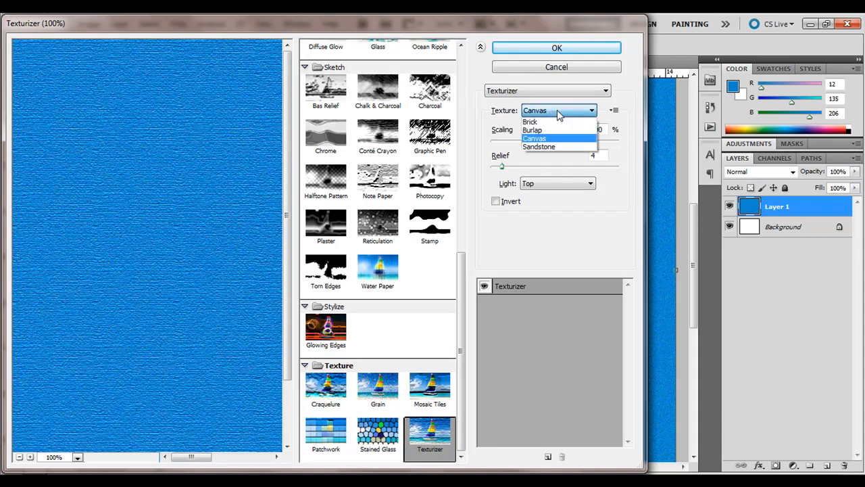
{"action": "left_click", "coordinate": [530, 121]}
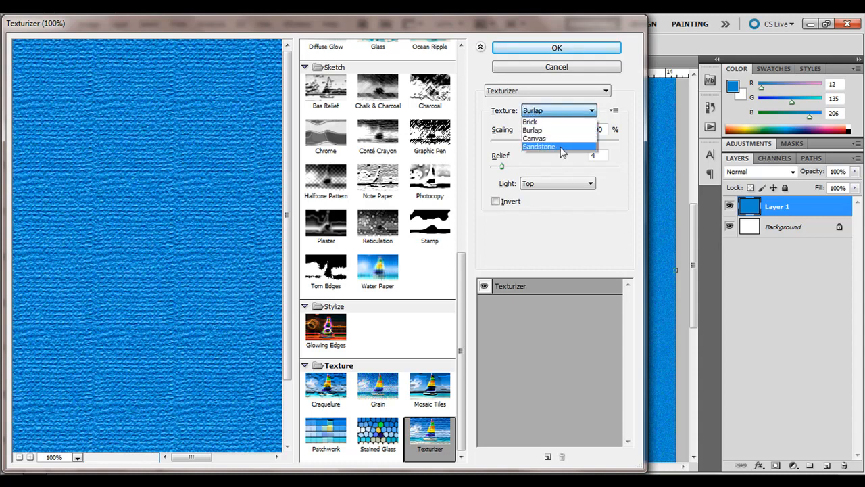
{"action": "left_click", "coordinate": [539, 147]}
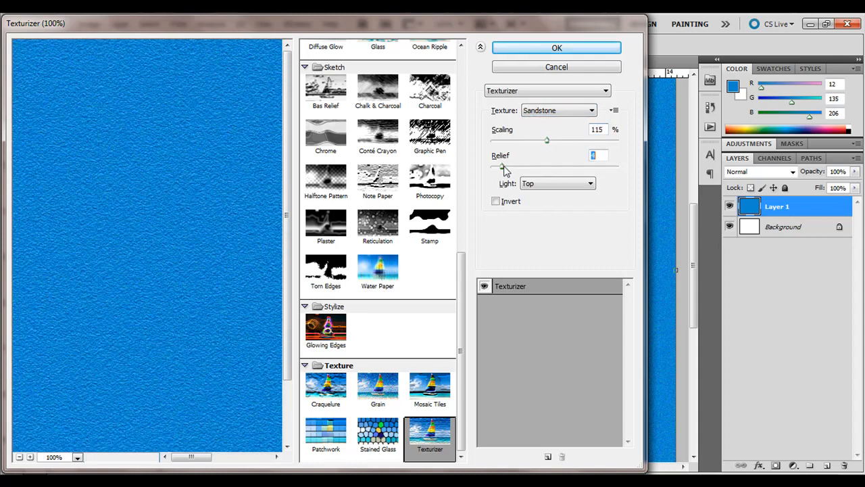
{"action": "left_click_drag", "start_coordinate": [504, 166], "coordinate": [501, 166]}
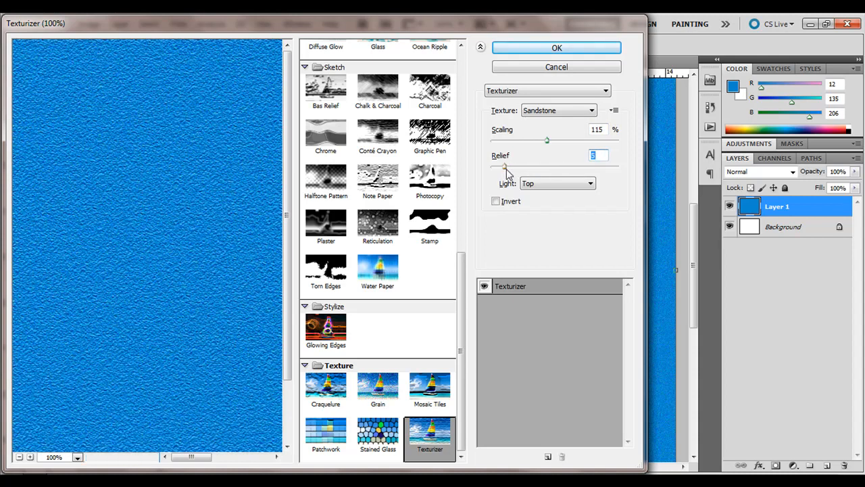
{"action": "left_click", "coordinate": [557, 47]}
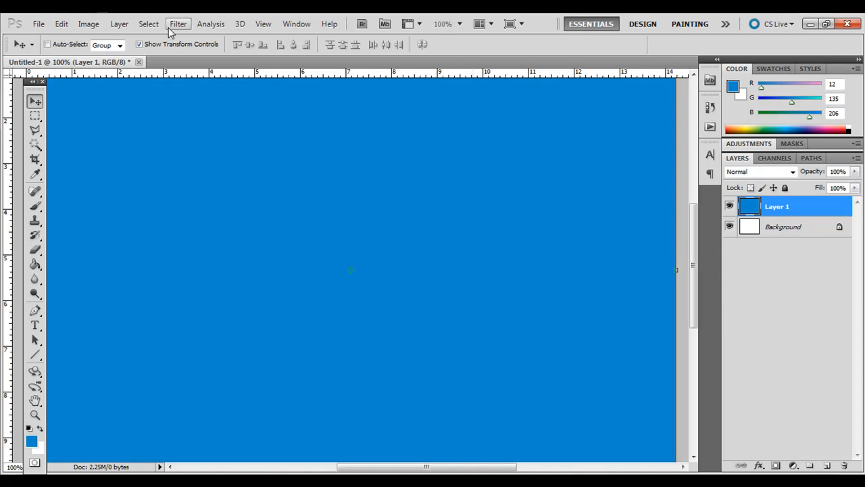
Open the Filter menu above the solid blue layer
{"action": "left_click", "coordinate": [177, 24]}
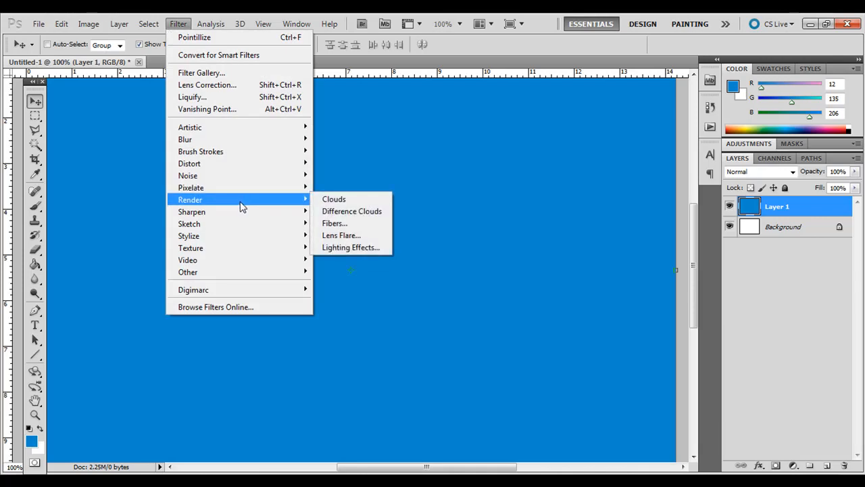
{"action": "mouse_move", "coordinate": [188, 175]}
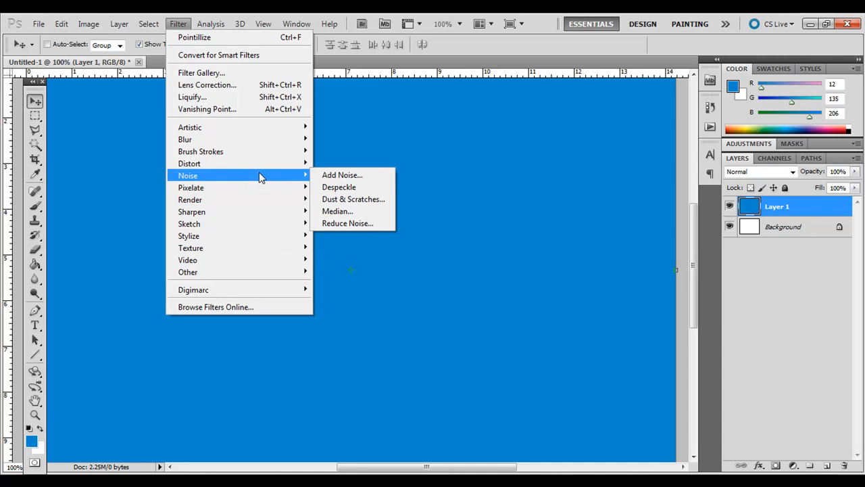
{"action": "mouse_move", "coordinate": [267, 200]}
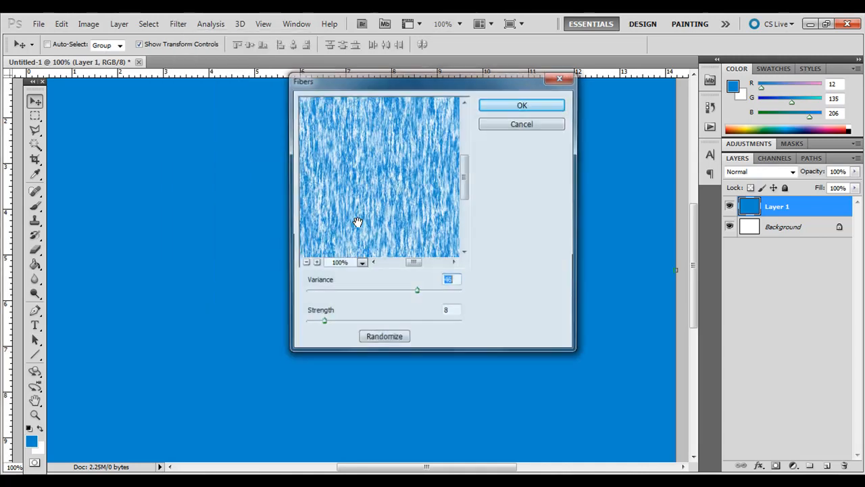
Render Fibers on Layer 1 with variance 19 and strength 27
{"action": "left_click", "coordinate": [384, 336]}
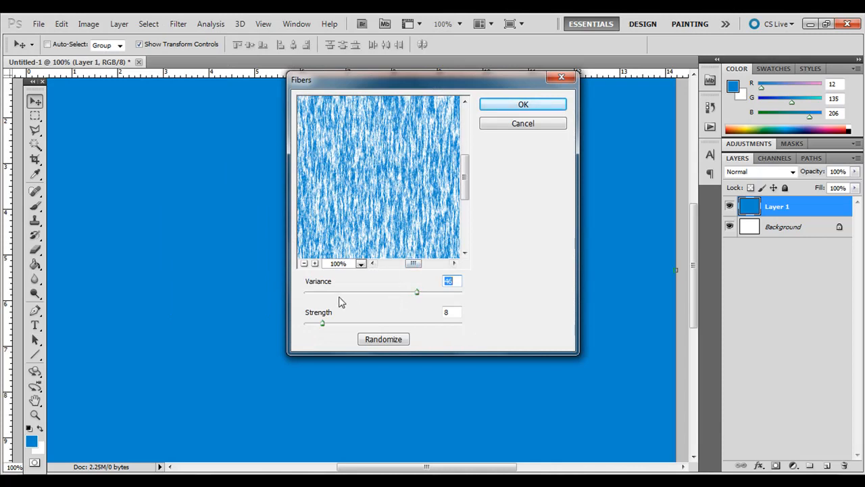
{"action": "left_click_drag", "start_coordinate": [416, 292], "coordinate": [389, 292]}
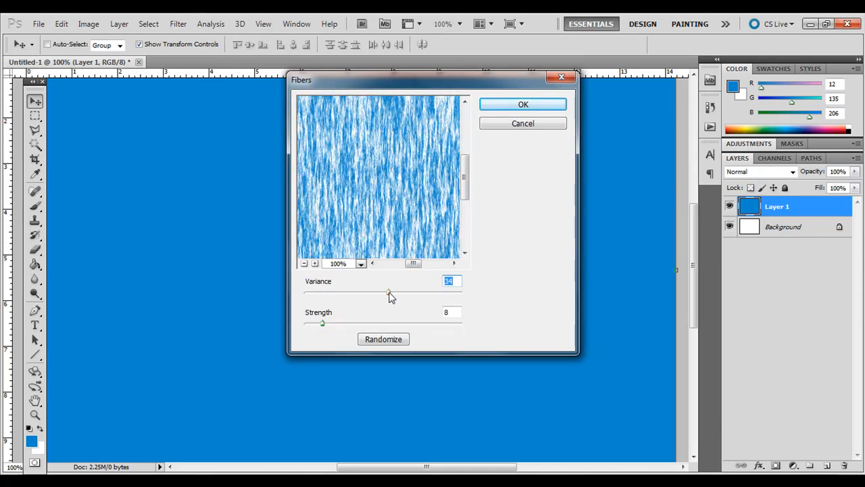
{"action": "left_click_drag", "start_coordinate": [389, 292], "coordinate": [333, 291]}
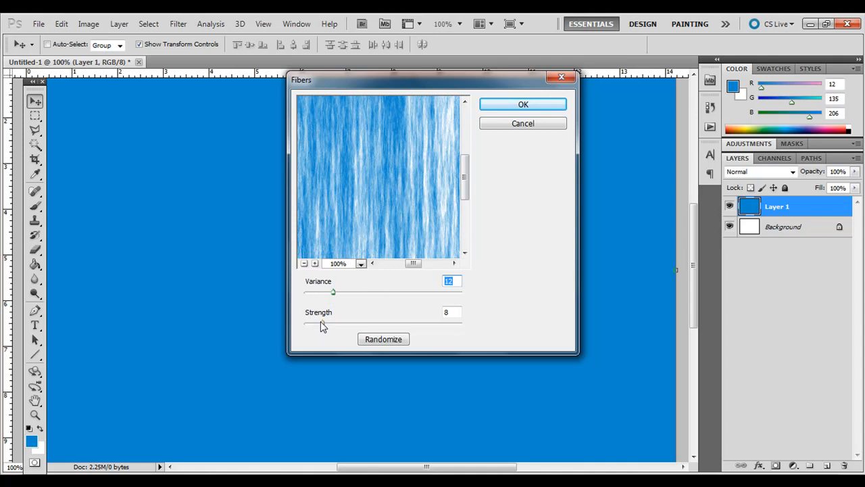
{"action": "left_click_drag", "start_coordinate": [323, 324], "coordinate": [333, 324]}
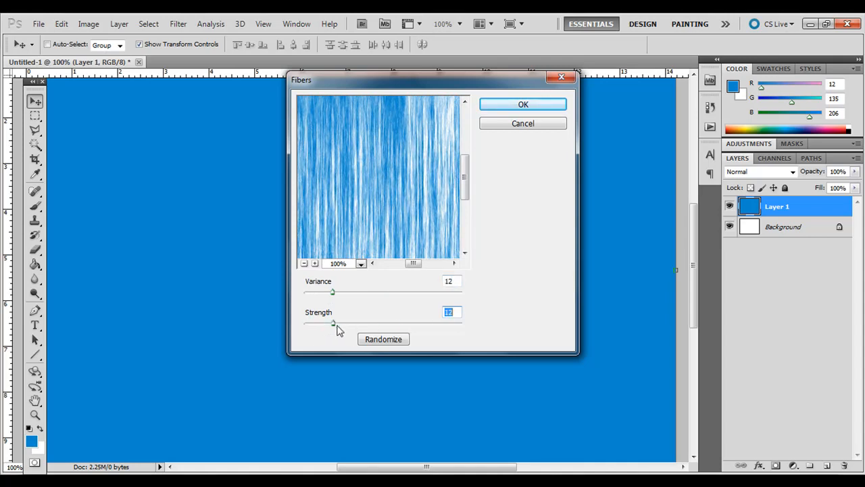
{"action": "left_click_drag", "start_coordinate": [333, 323], "coordinate": [342, 323]}
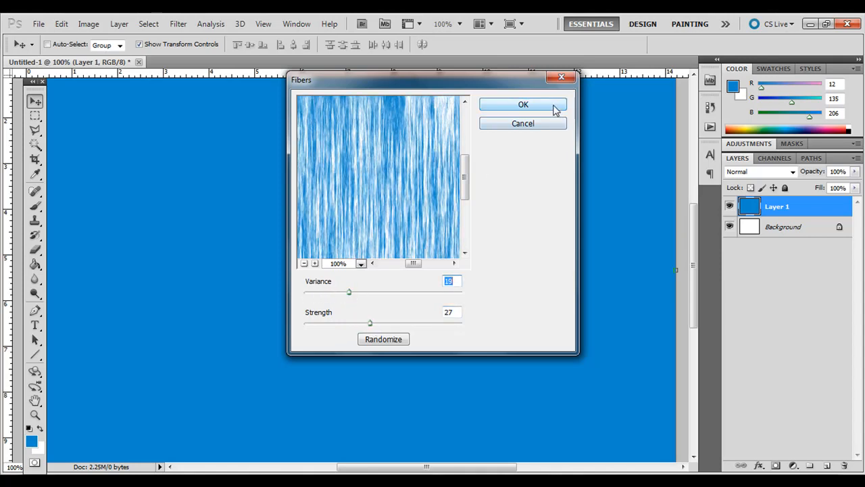
{"action": "left_click", "coordinate": [522, 104]}
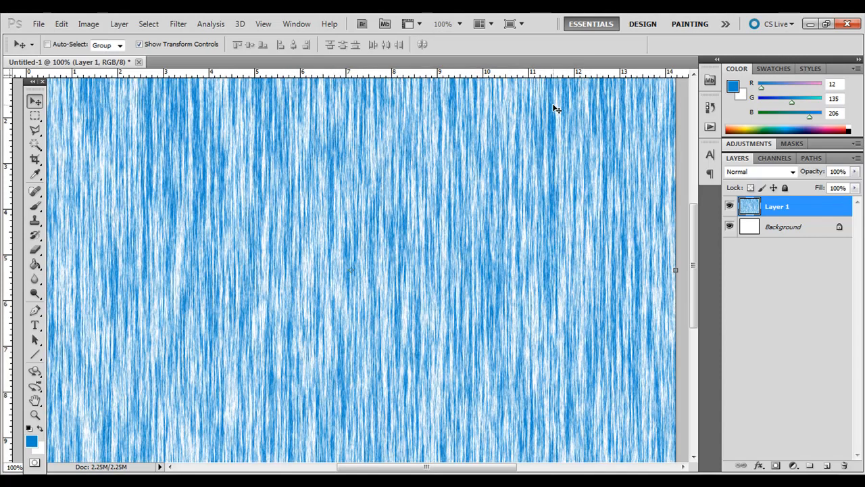
{"action": "mouse_move", "coordinate": [211, 24]}
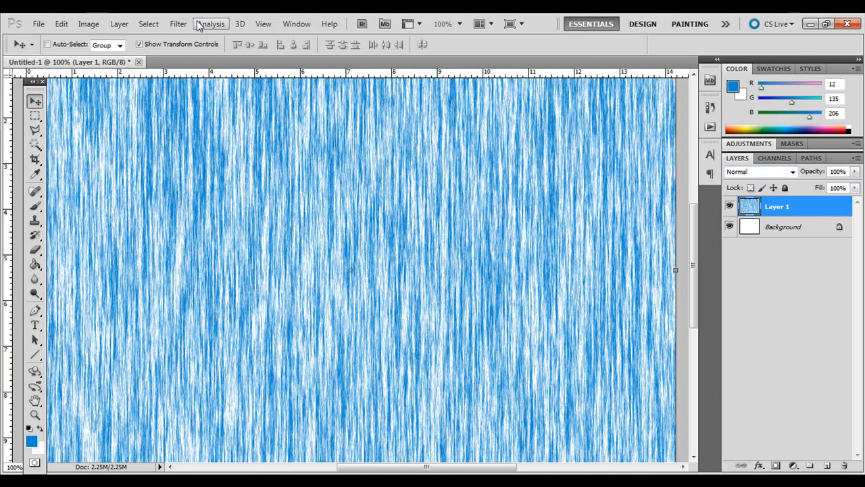
Browse the Filter menu and test the fibers layer's Opacity slider
{"action": "left_click", "coordinate": [178, 23]}
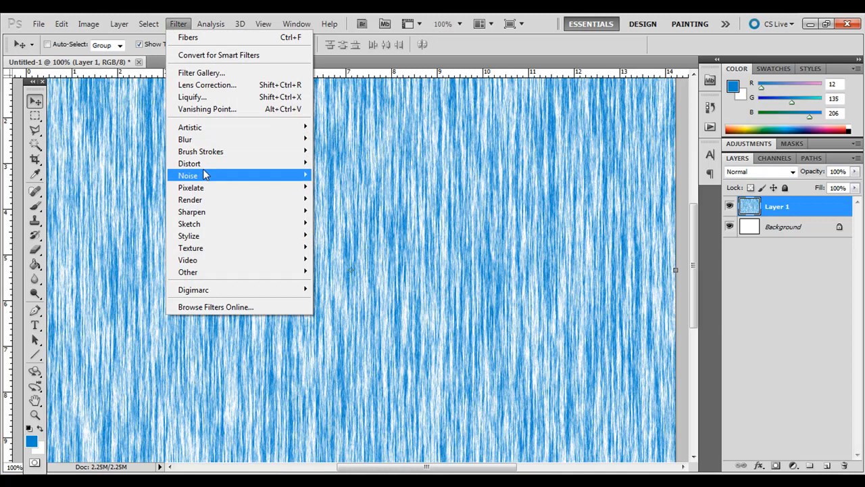
{"action": "mouse_move", "coordinate": [189, 224]}
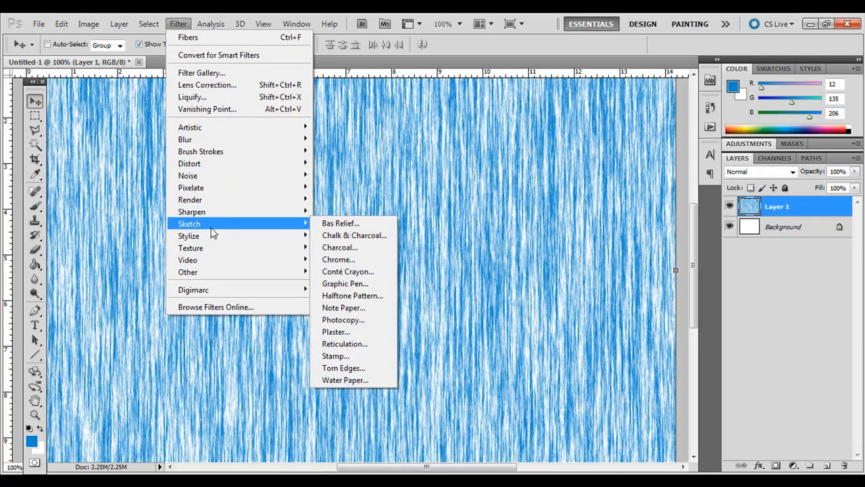
{"action": "mouse_move", "coordinate": [342, 319]}
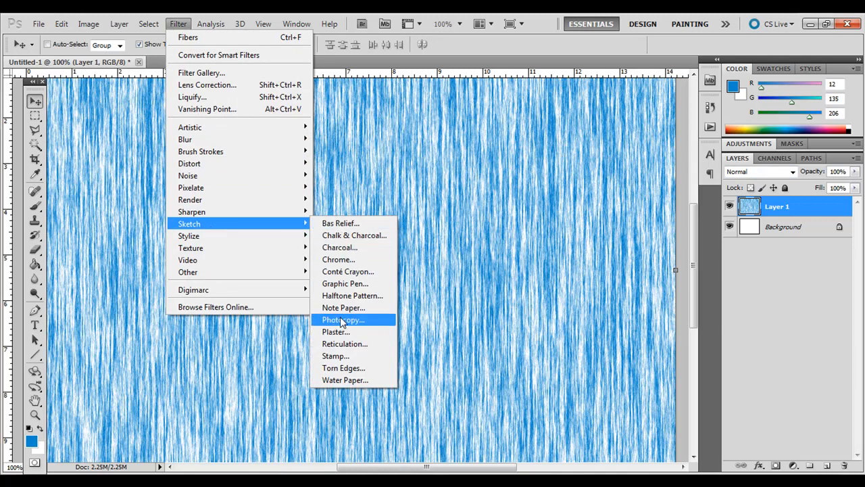
{"action": "mouse_move", "coordinate": [190, 248]}
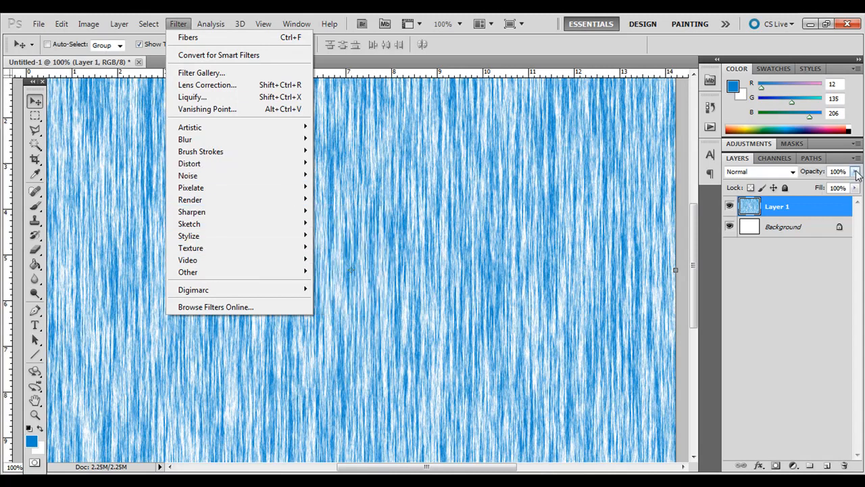
{"action": "left_click", "coordinate": [856, 171]}
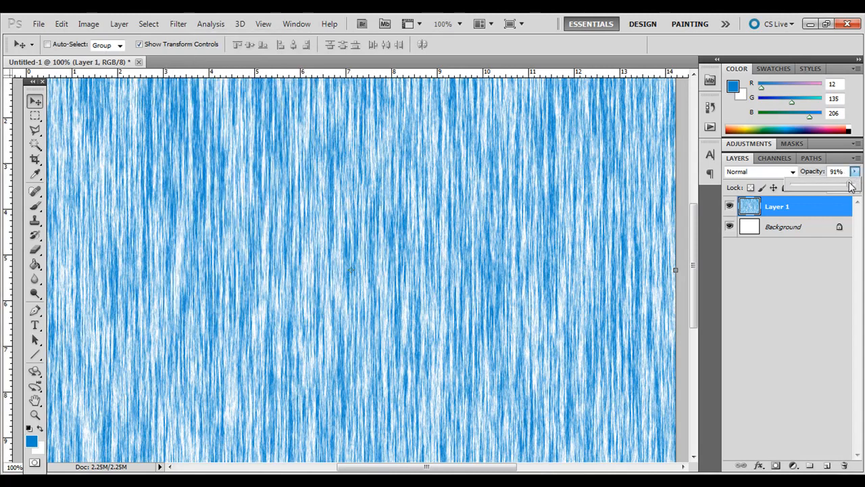
{"action": "left_click", "coordinate": [839, 171]}
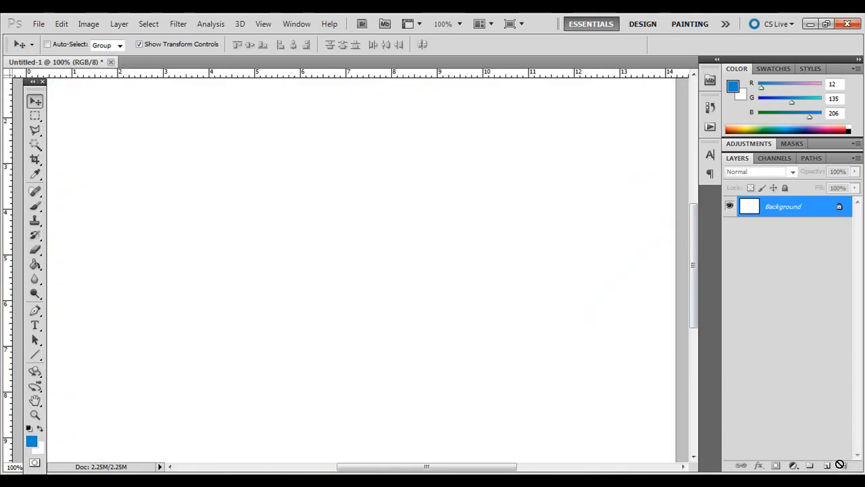
Create a new empty layer and render Clouds onto it from the Filter menu
{"action": "left_click", "coordinate": [826, 465]}
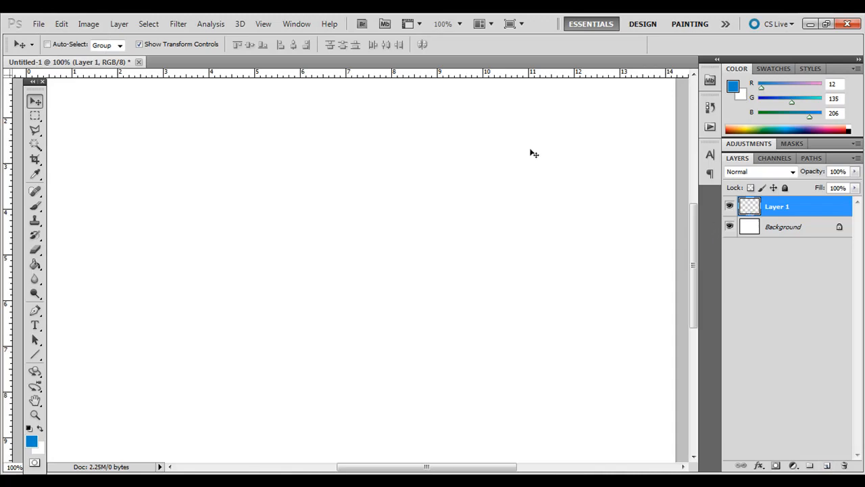
{"action": "left_click", "coordinate": [178, 24]}
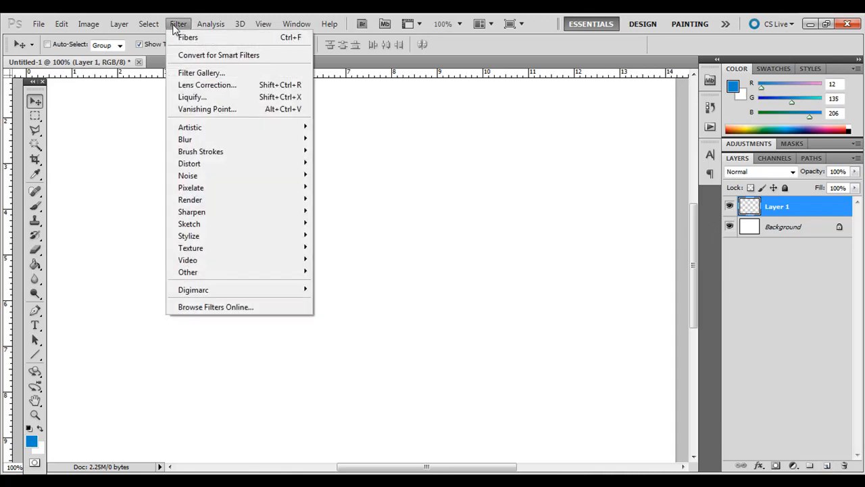
{"action": "mouse_move", "coordinate": [190, 199]}
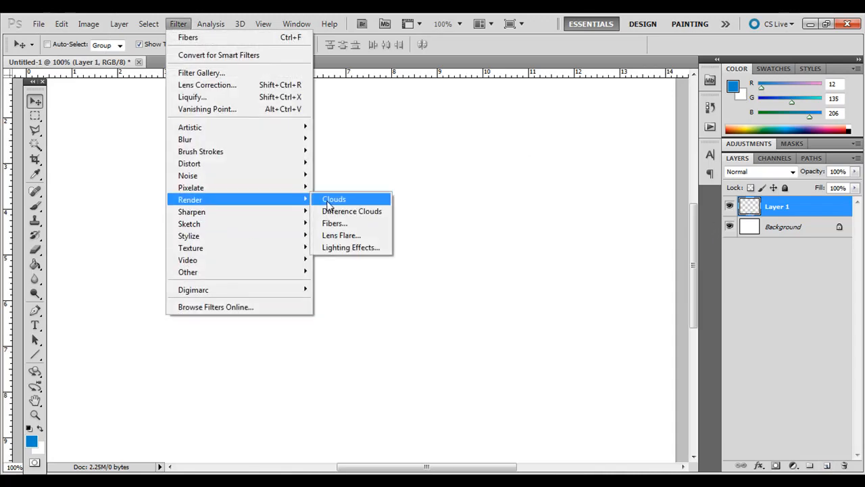
{"action": "left_click", "coordinate": [334, 199]}
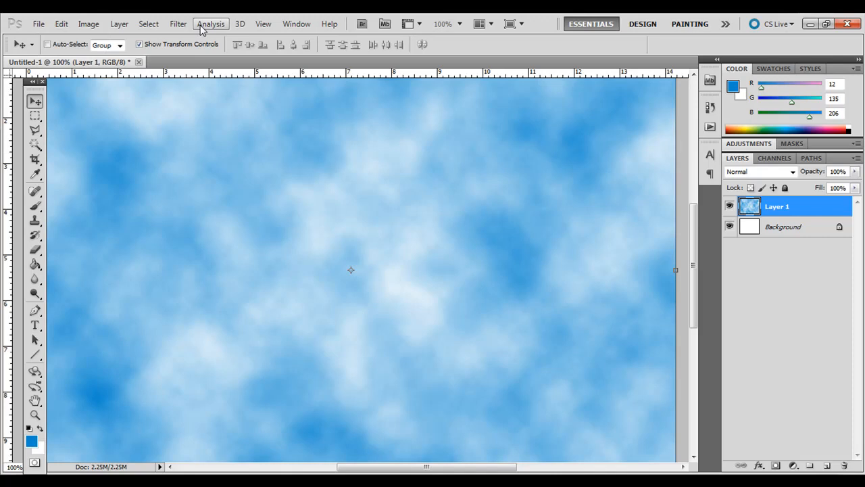
Apply Halftone Pattern to the clouds after previewing Reticulation and Plaster in the gallery
{"action": "left_click", "coordinate": [178, 23]}
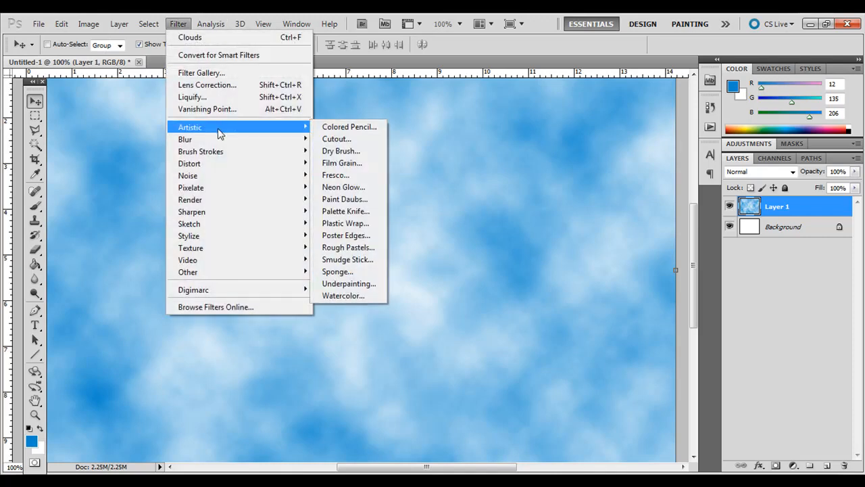
{"action": "mouse_move", "coordinate": [184, 139]}
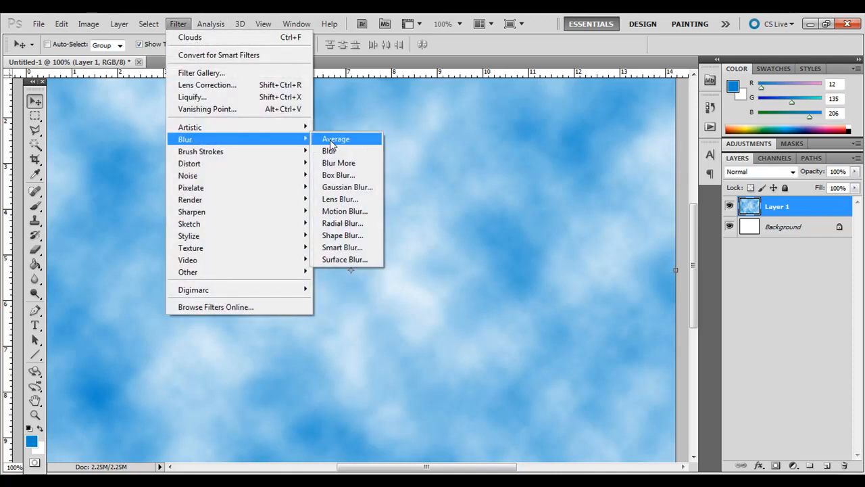
{"action": "mouse_move", "coordinate": [346, 186]}
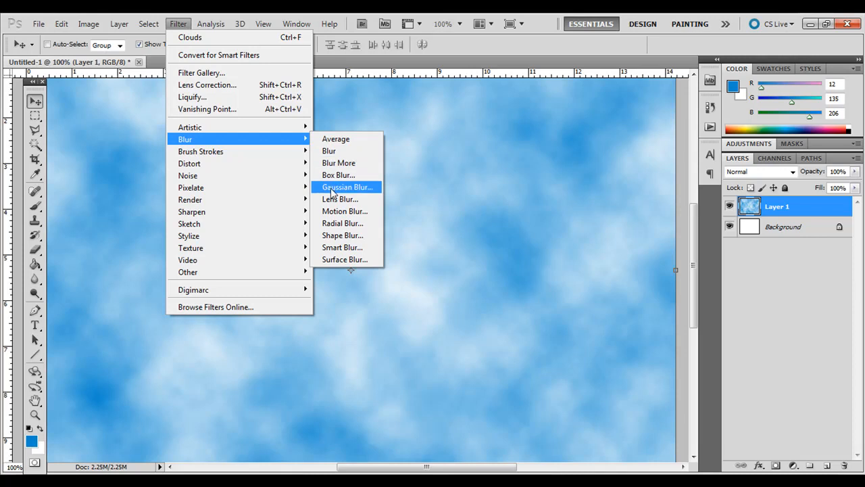
{"action": "mouse_move", "coordinate": [190, 198]}
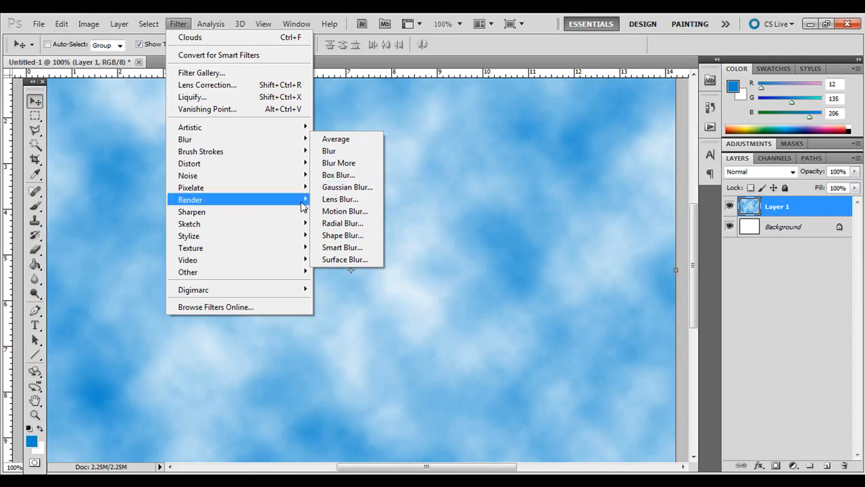
{"action": "mouse_move", "coordinate": [189, 223]}
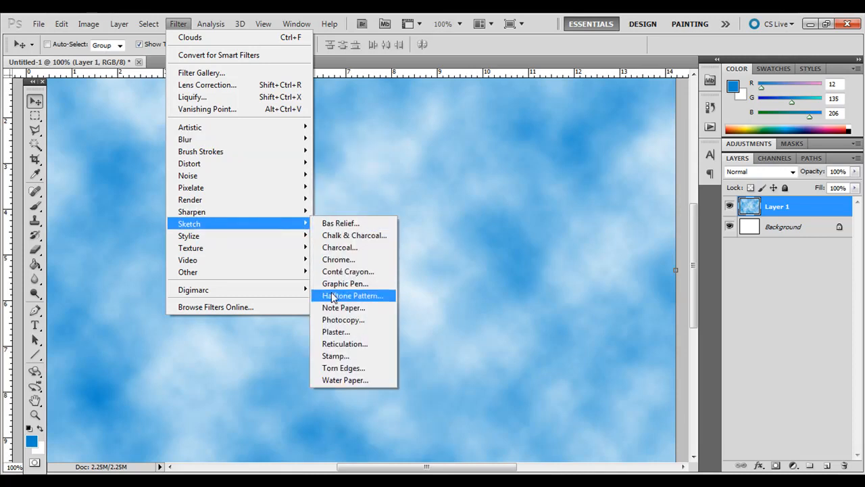
{"action": "left_click", "coordinate": [352, 295]}
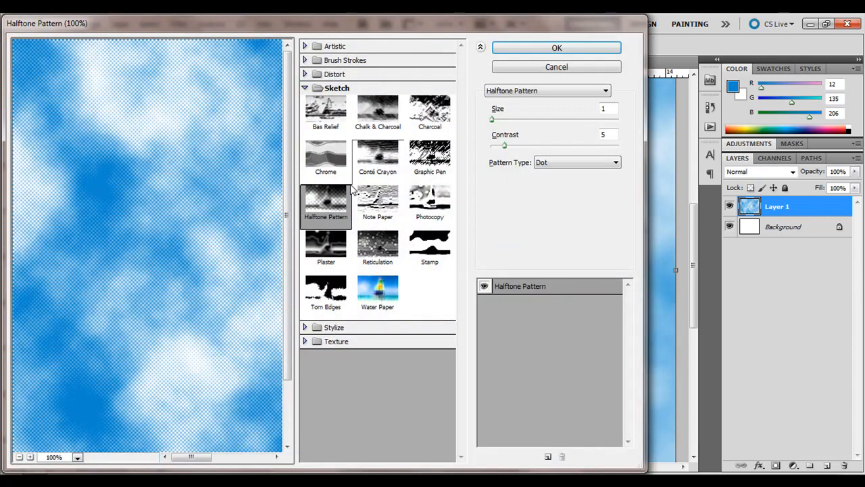
{"action": "left_click", "coordinate": [377, 247]}
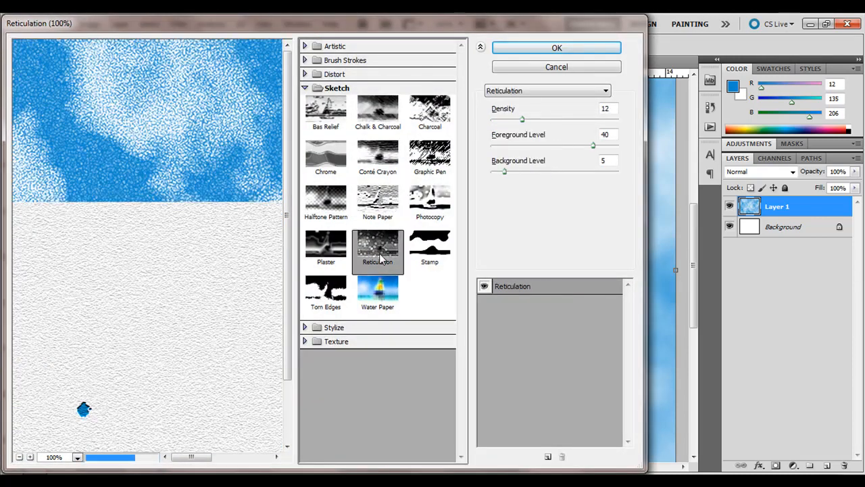
{"action": "left_click", "coordinate": [326, 248]}
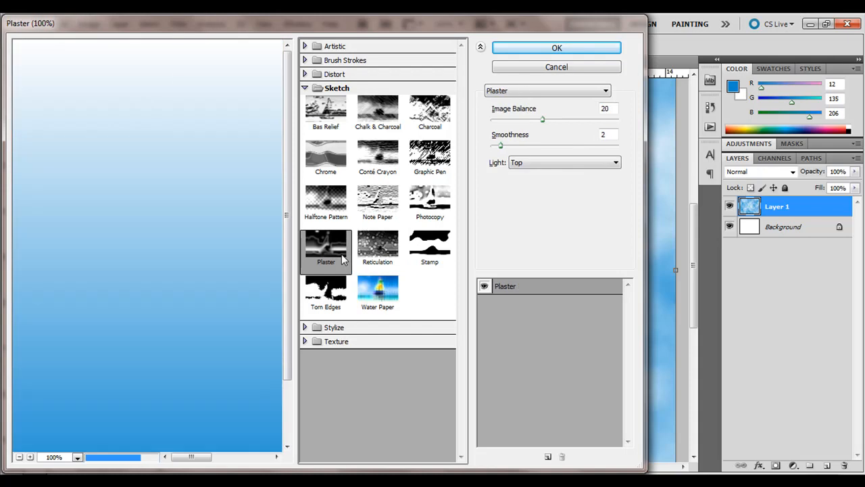
{"action": "left_click", "coordinate": [326, 203]}
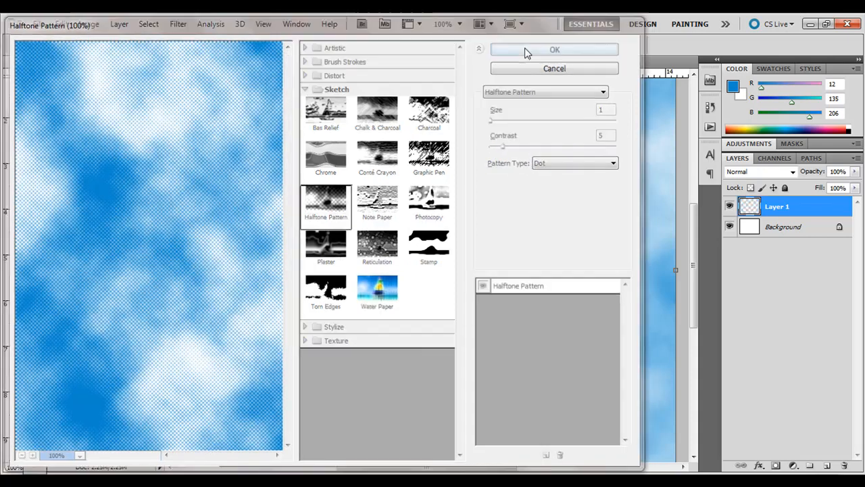
{"action": "left_click", "coordinate": [554, 49]}
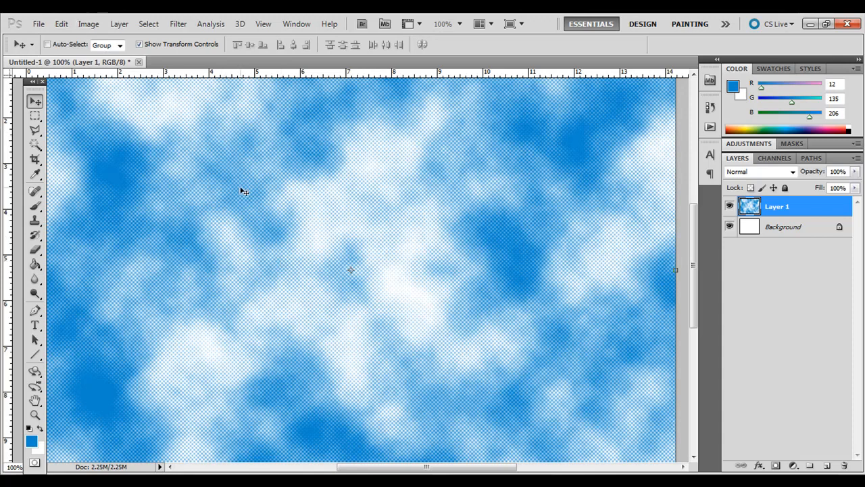
{"action": "mouse_move", "coordinate": [668, 235]}
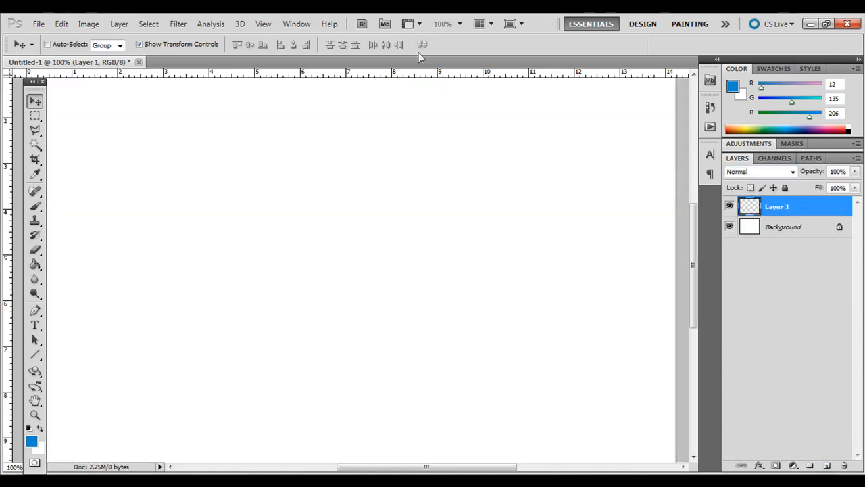
Browse the Filter menu without applying anything, then open the Analysis menu
{"action": "left_click", "coordinate": [178, 23]}
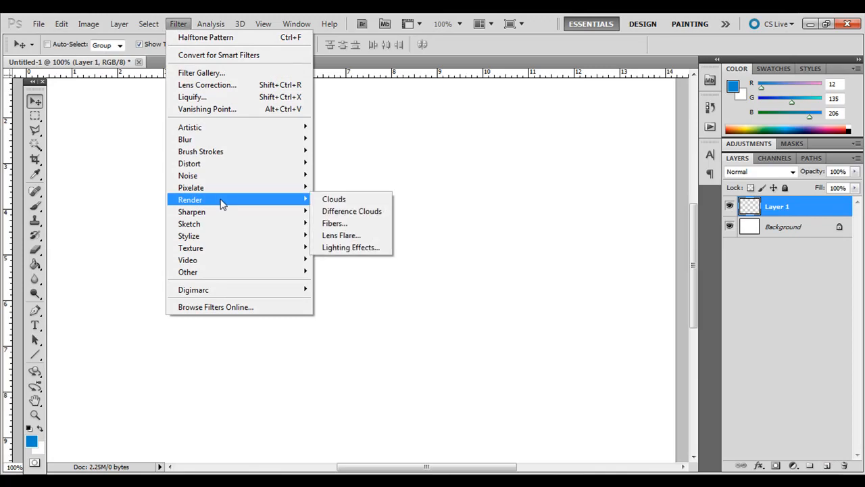
{"action": "mouse_move", "coordinate": [229, 207]}
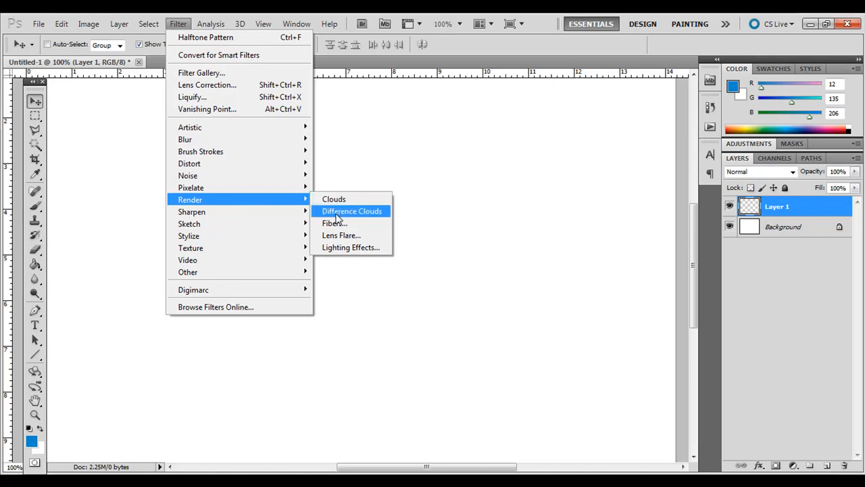
{"action": "left_click", "coordinate": [353, 211]}
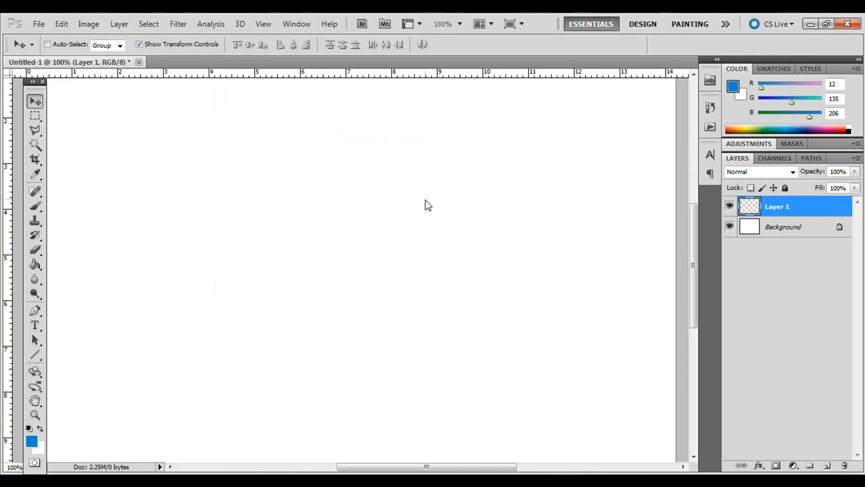
{"action": "left_click", "coordinate": [211, 23]}
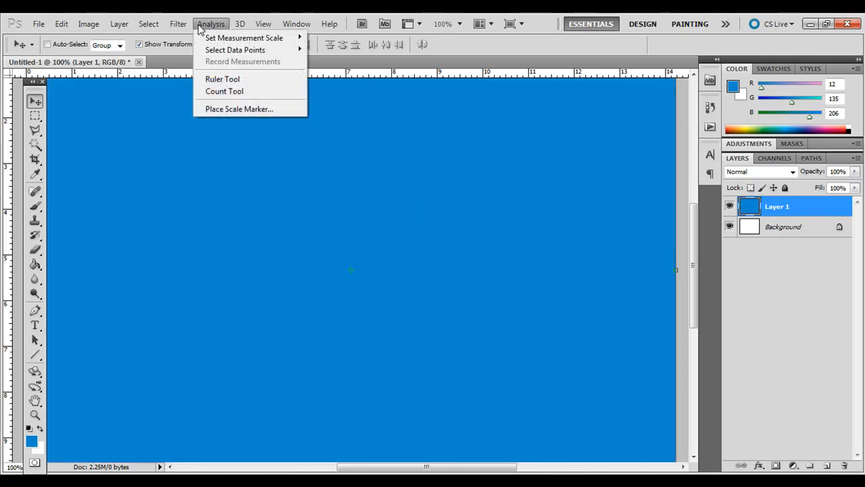
Render Difference Clouds on Layer 1 and fade its opacity to about 46%
{"action": "left_click", "coordinate": [178, 24]}
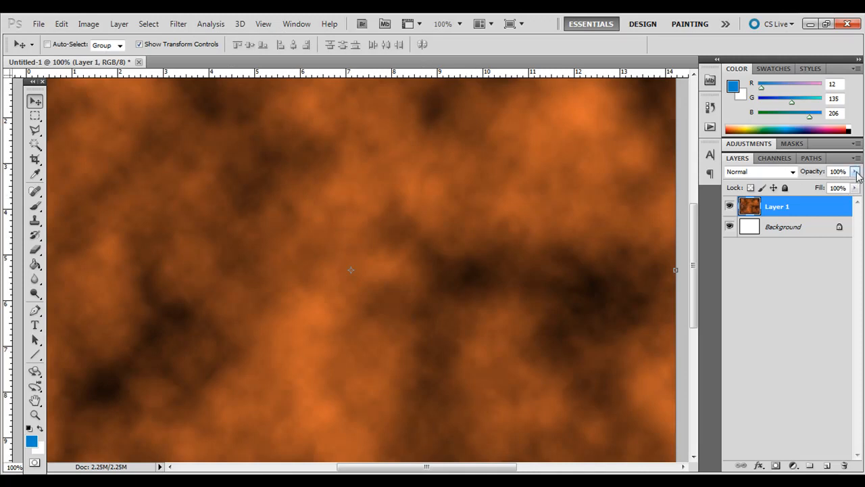
{"action": "left_click_drag", "start_coordinate": [851, 183], "coordinate": [821, 184]}
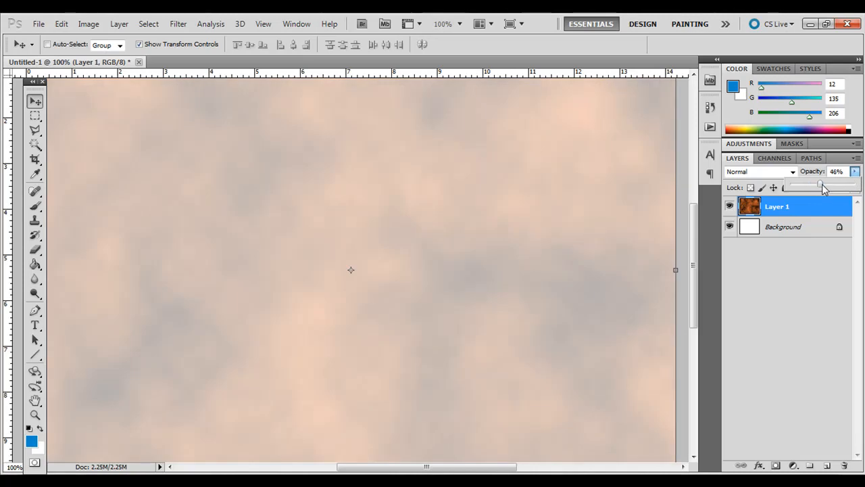
{"action": "left_click", "coordinate": [178, 24]}
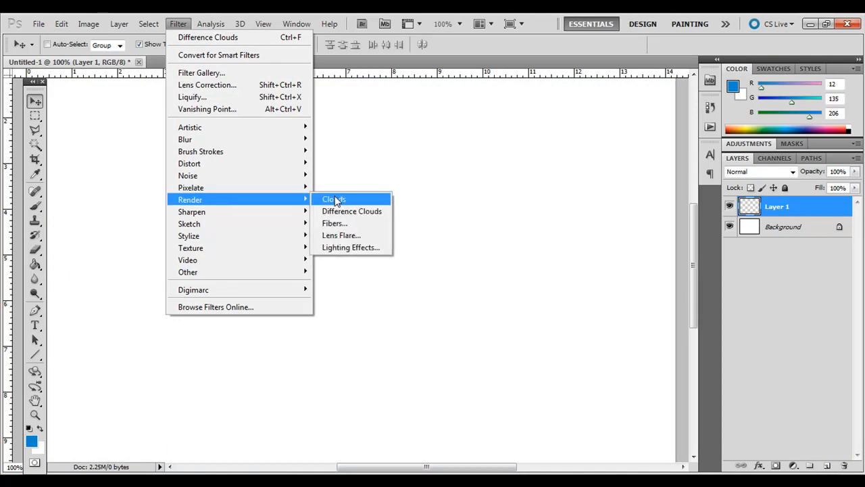
Fill Layer 1 with foreground blue and cancel the Fibers filter preview
{"action": "left_click", "coordinate": [148, 23]}
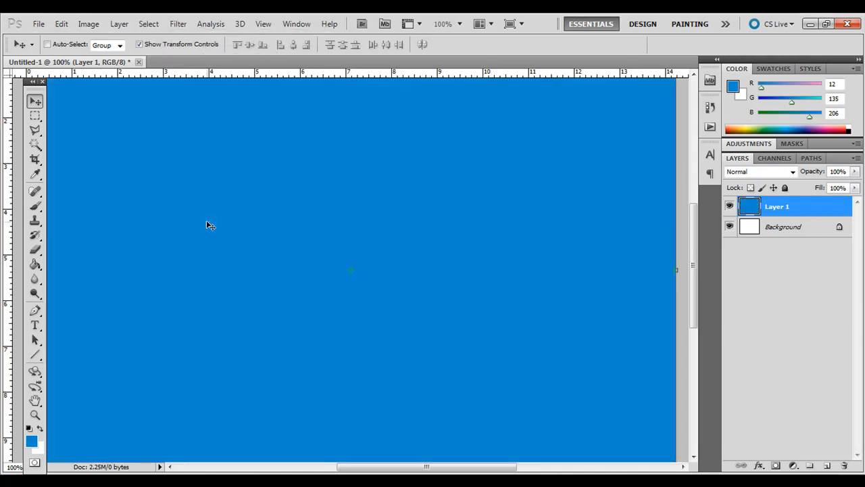
{"action": "left_click", "coordinate": [177, 24]}
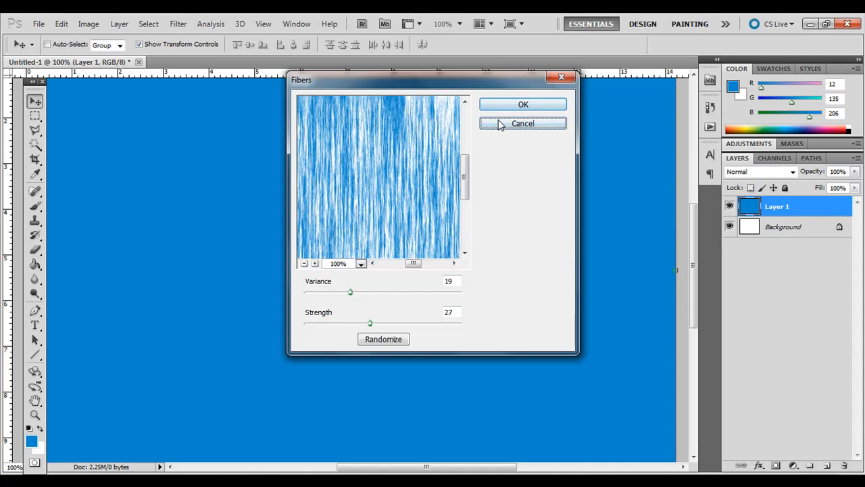
{"action": "left_click", "coordinate": [523, 123]}
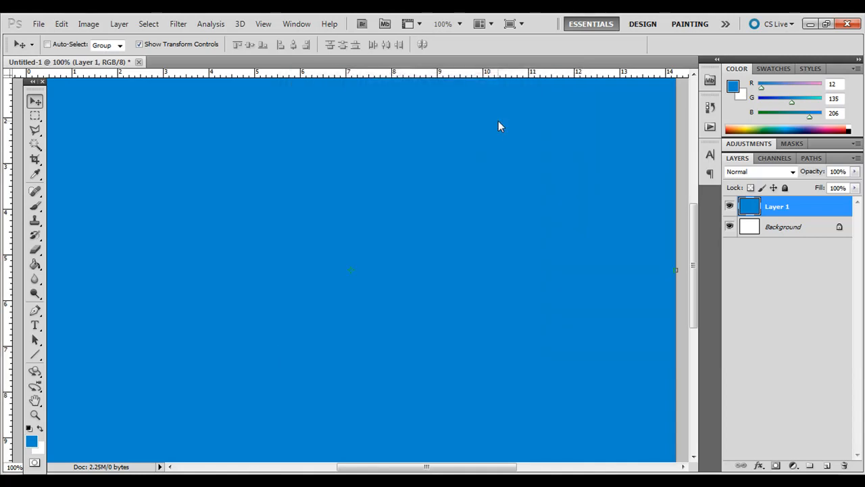
{"action": "mouse_move", "coordinate": [110, 180]}
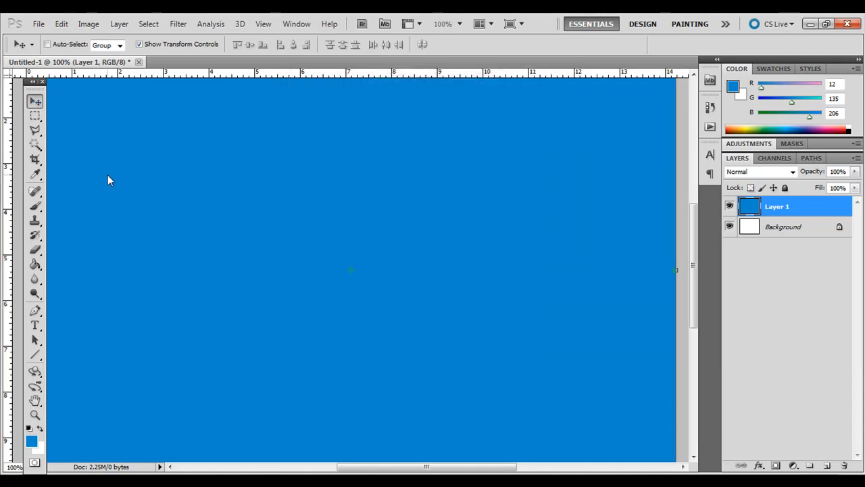
{"action": "mouse_move", "coordinate": [343, 245]}
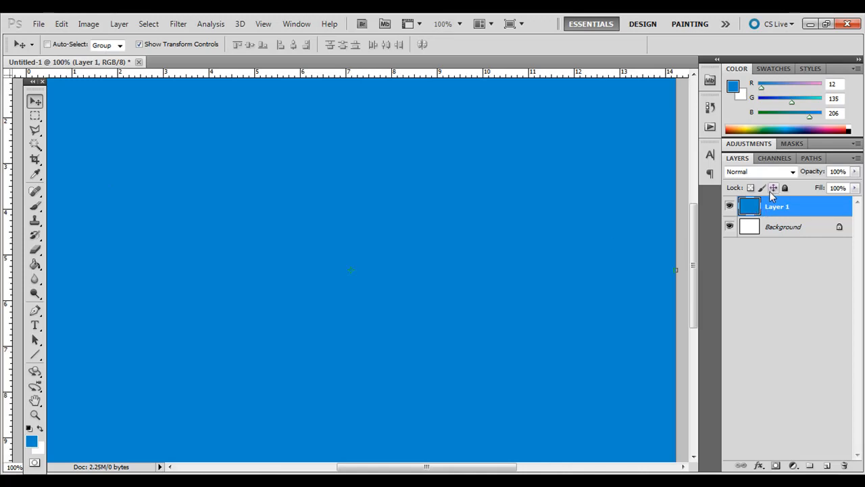
{"action": "left_click", "coordinate": [758, 171]}
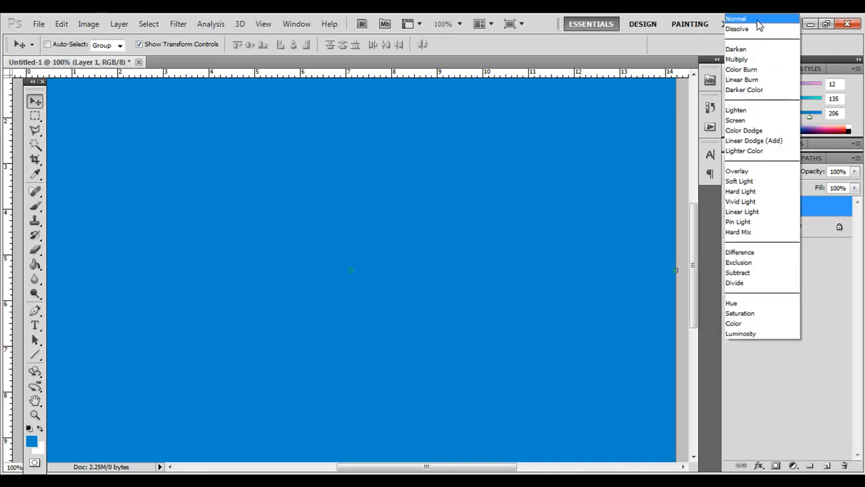
{"action": "left_click", "coordinate": [735, 19]}
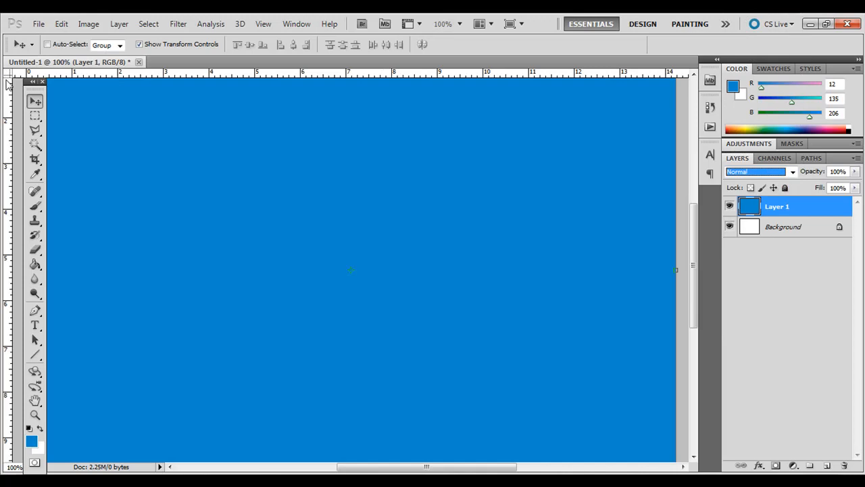
{"action": "mouse_move", "coordinate": [34, 101]}
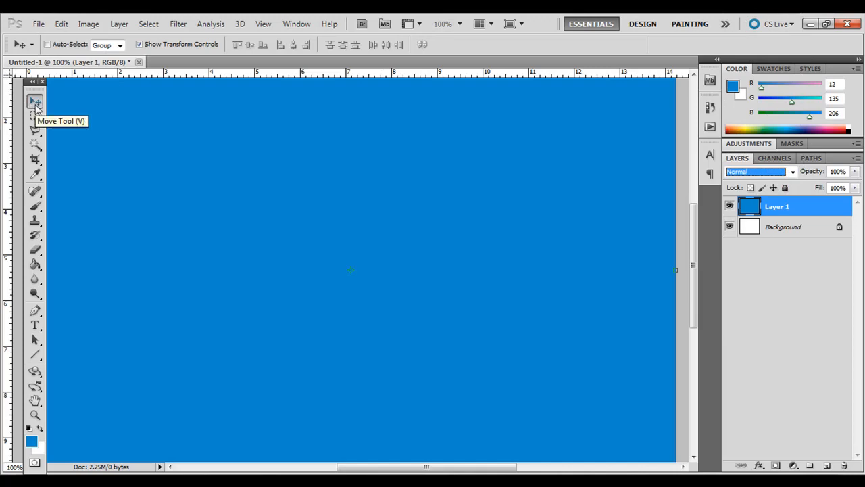